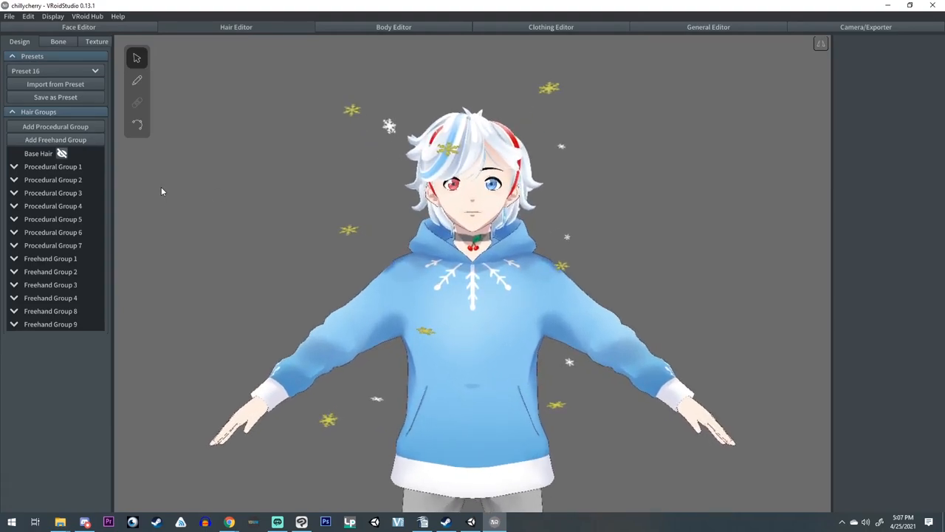
{"action": "mouse_move", "coordinate": [246, 116]}
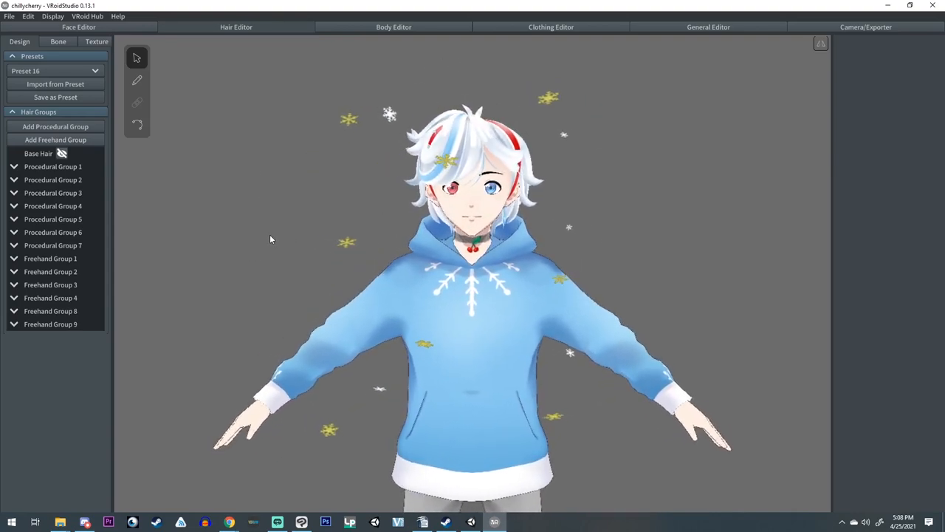
- Expand Freehand Group 8 and inspect the Hair 26 and Hair 28 snowflake planes
{"action": "left_click", "coordinate": [51, 325]}
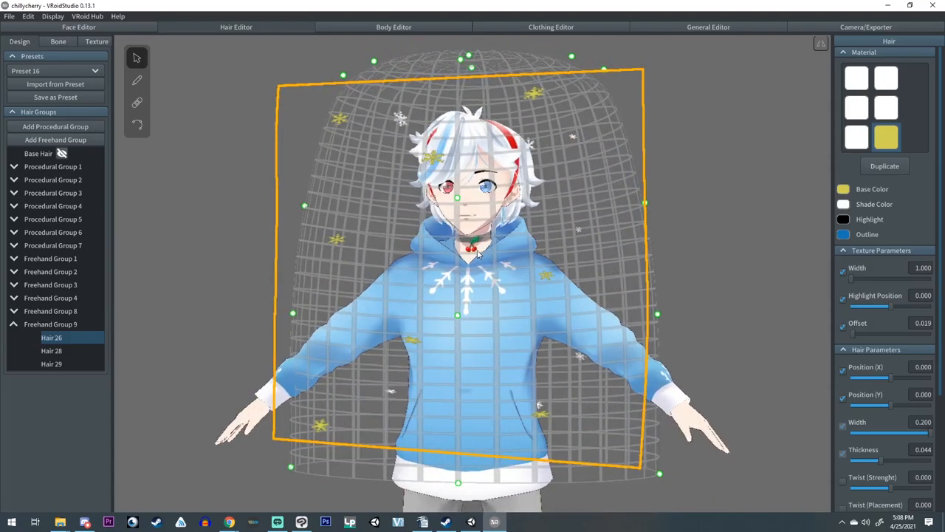
{"action": "left_click", "coordinate": [50, 350]}
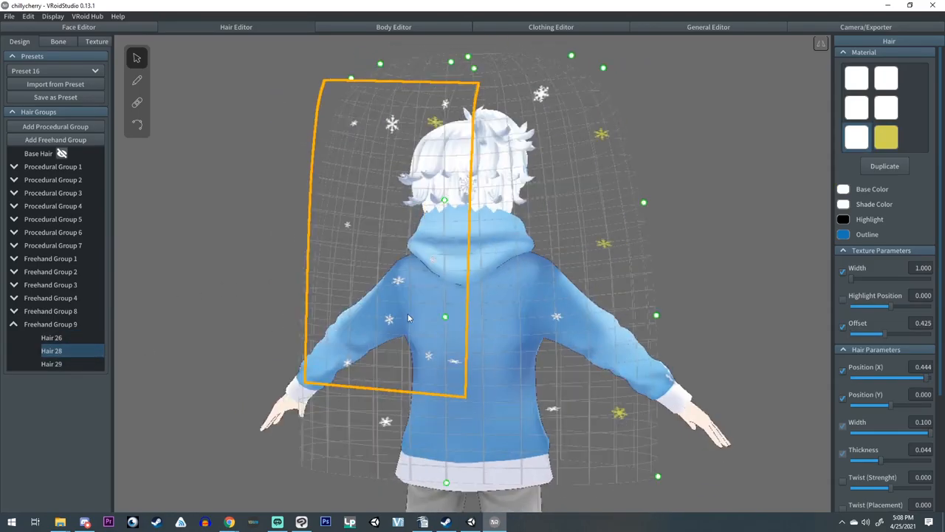
{"action": "left_click", "coordinate": [50, 363]}
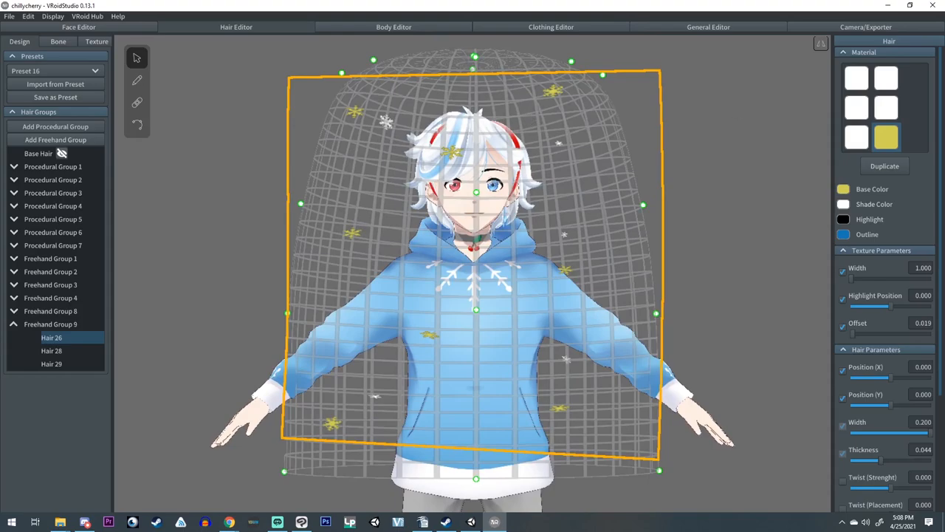
{"action": "mouse_move", "coordinate": [606, 116]}
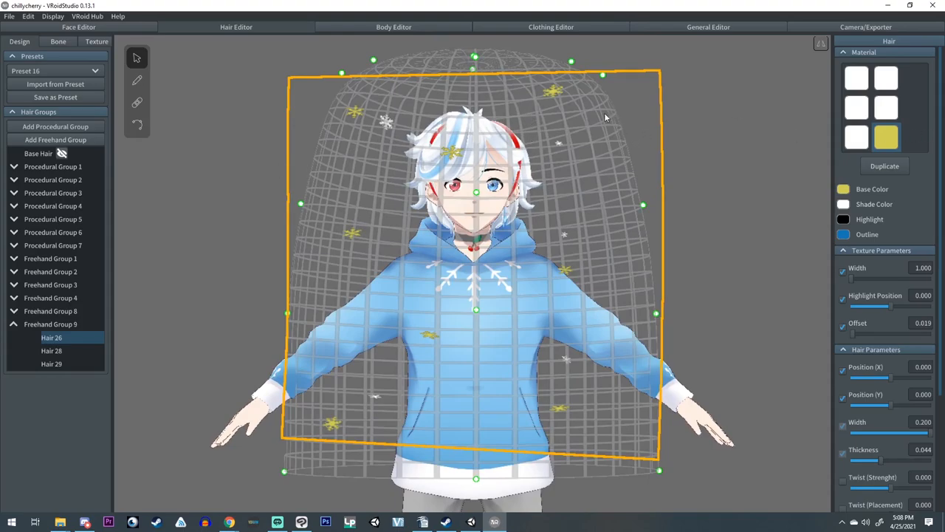
{"action": "mouse_move", "coordinate": [889, 139]}
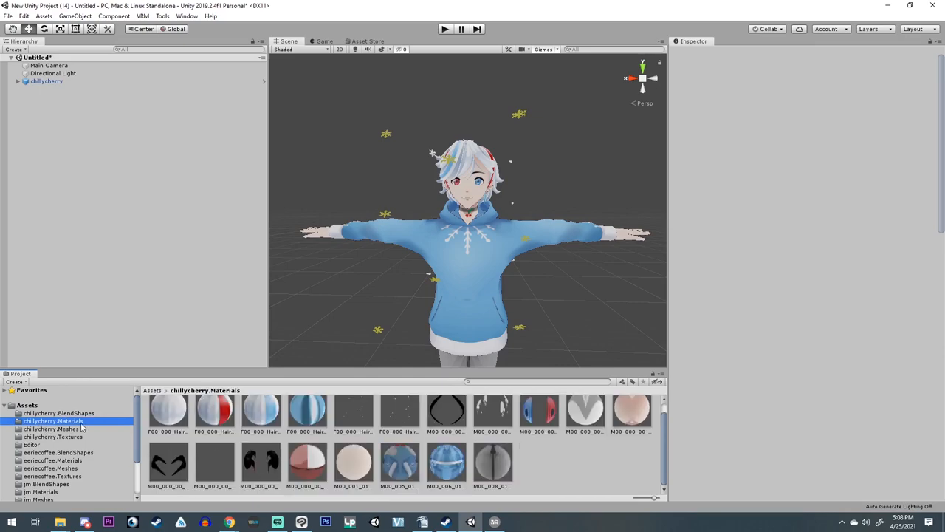
- Try the hair material's Auto Animation Scroll Y at 0.05, preview it, then reset it to 0
{"action": "left_click", "coordinate": [353, 413]}
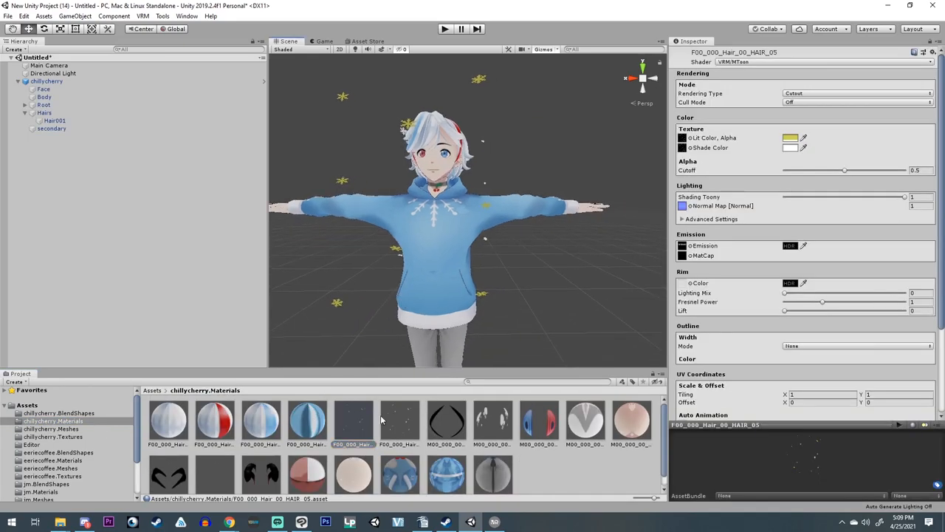
{"action": "scroll", "scroll_direction": "down", "scroll_amount": 3}
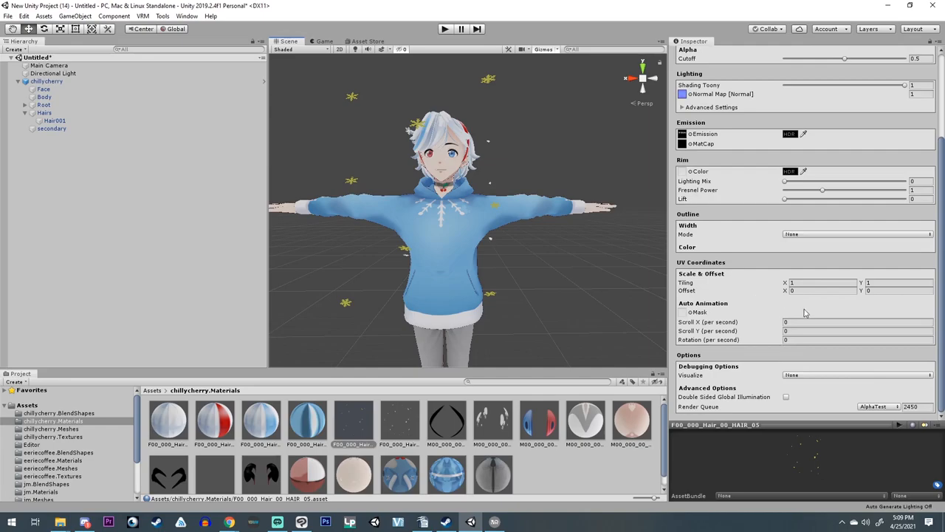
{"action": "left_click", "coordinate": [856, 322]}
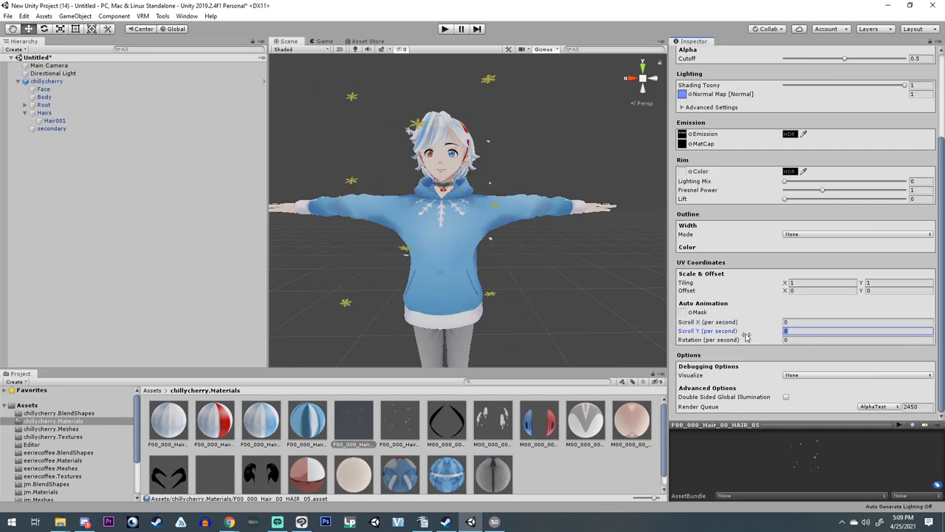
{"action": "type", "text": ".05"}
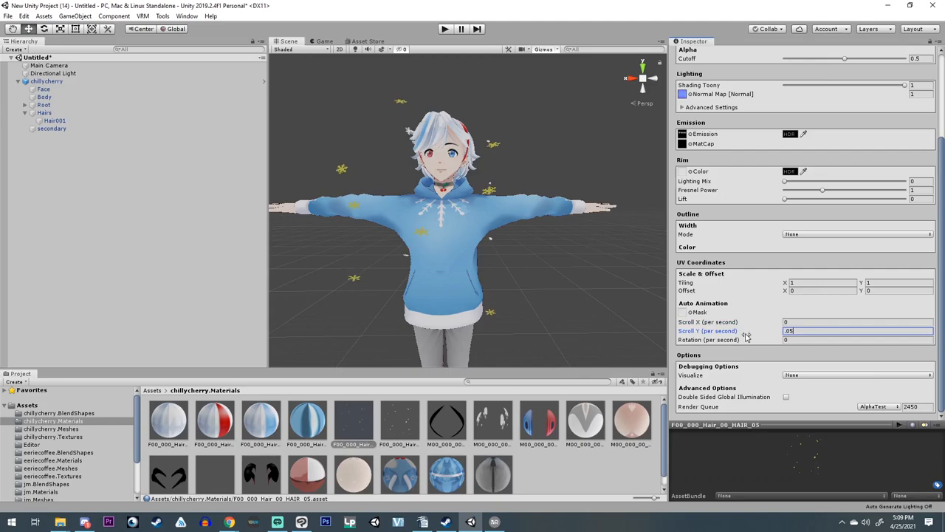
{"action": "mouse_move", "coordinate": [528, 250]}
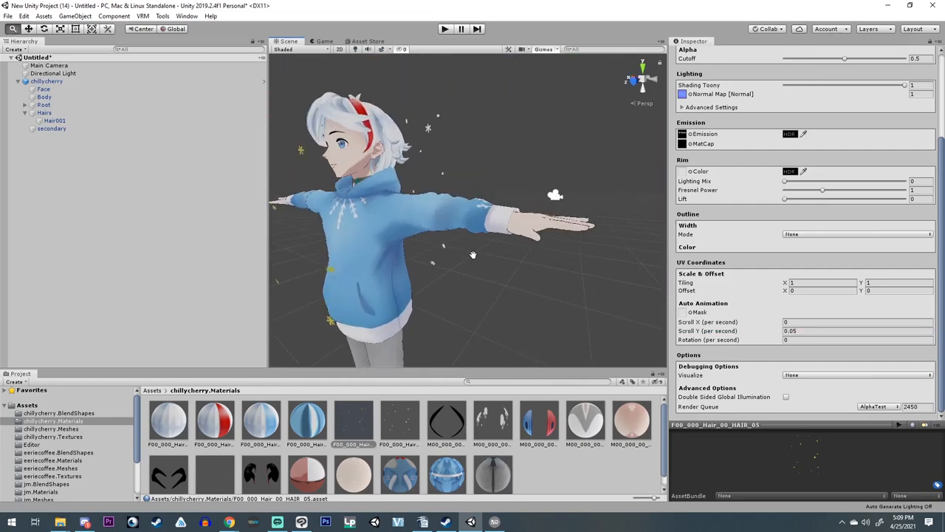
{"action": "left_click_drag", "start_coordinate": [473, 221], "coordinate": [532, 259]}
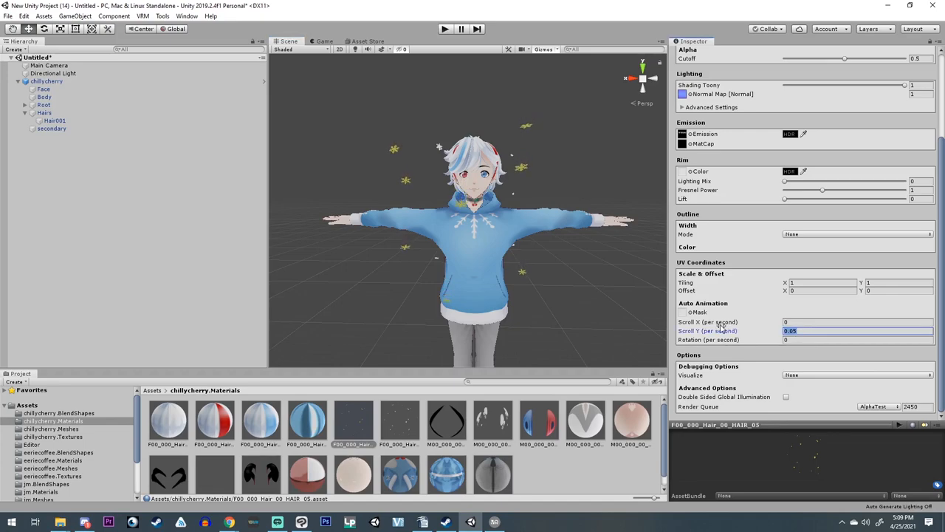
{"action": "type", "text": "0"}
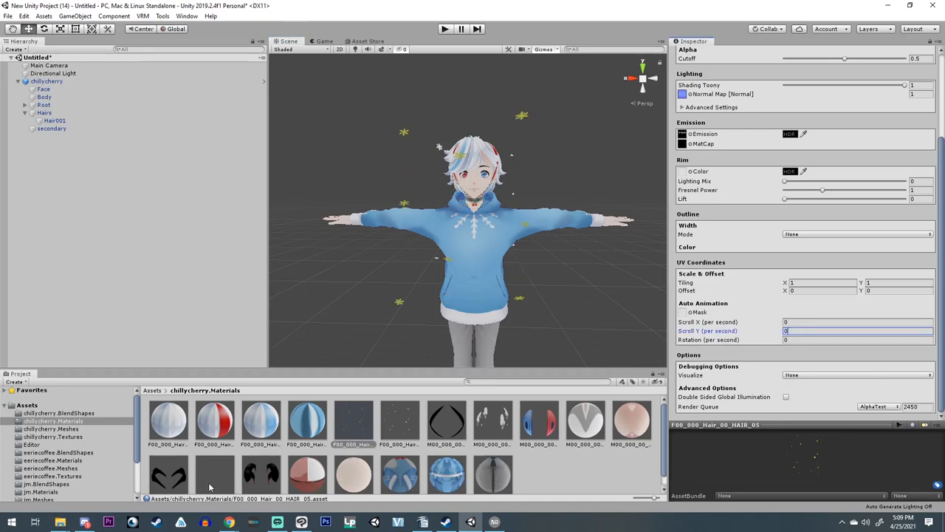
{"action": "left_click", "coordinate": [52, 128]}
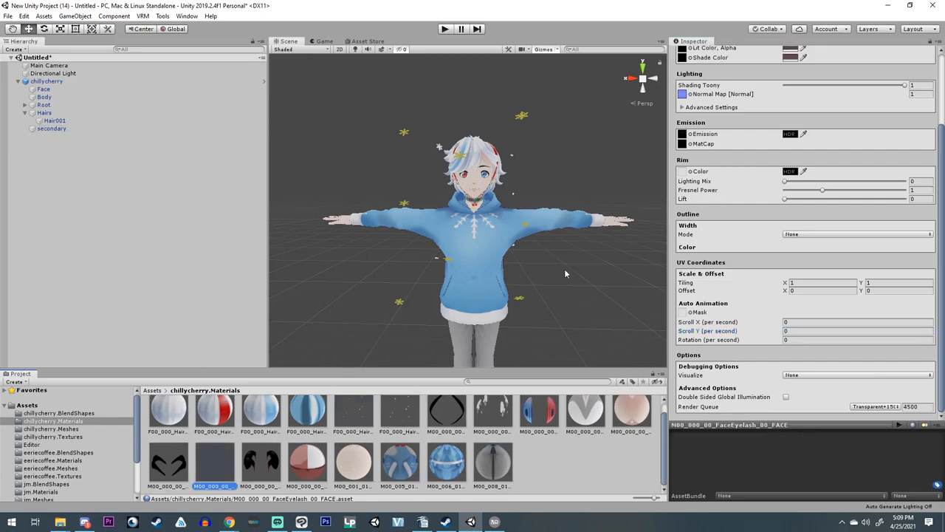
{"action": "scroll", "scroll_direction": "up", "scroll_amount": 3}
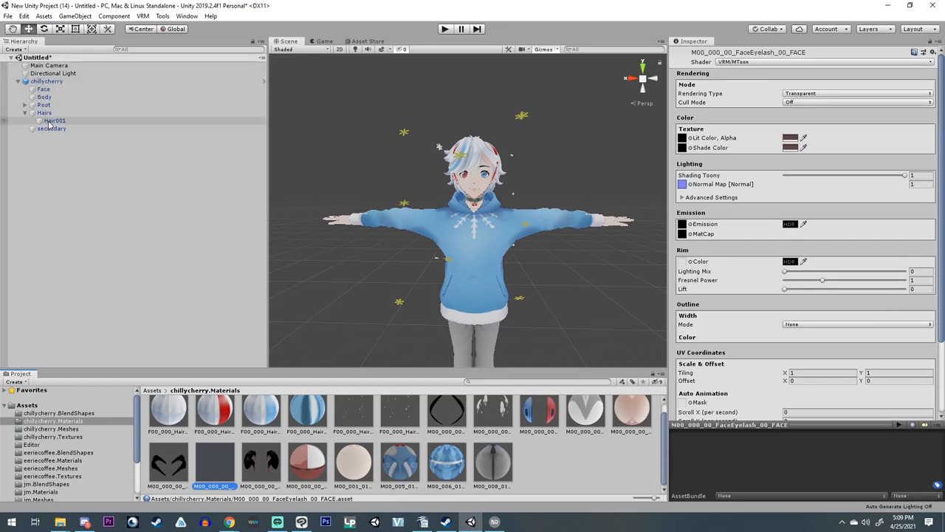
{"action": "left_click", "coordinate": [53, 121]}
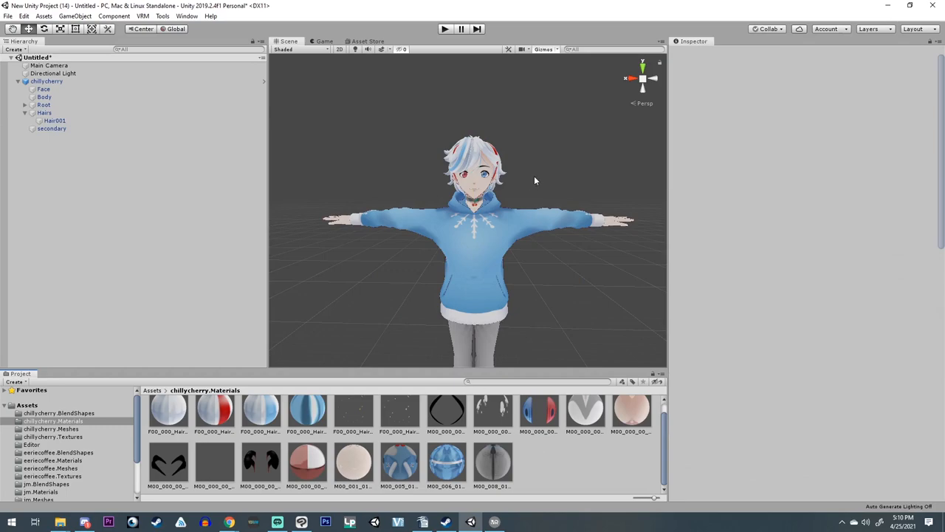
{"action": "mouse_move", "coordinate": [333, 402]}
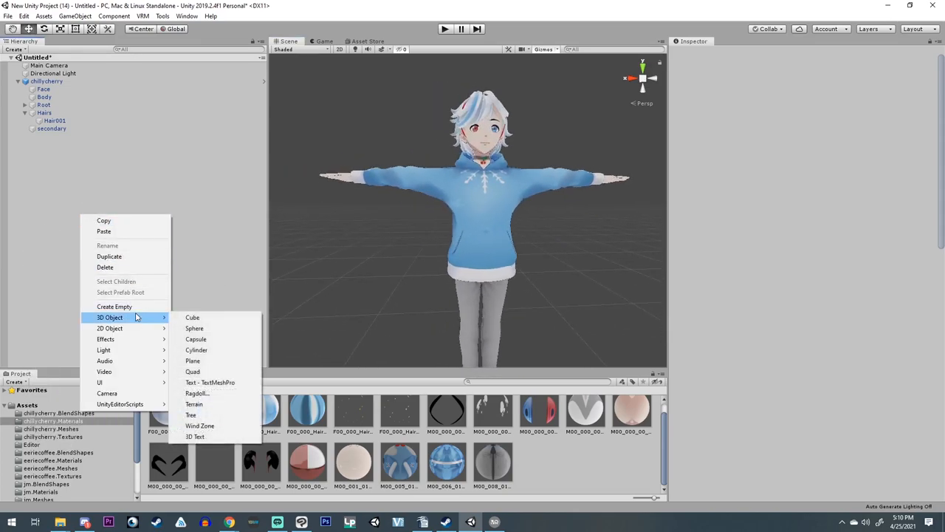
{"action": "mouse_move", "coordinate": [192, 361]}
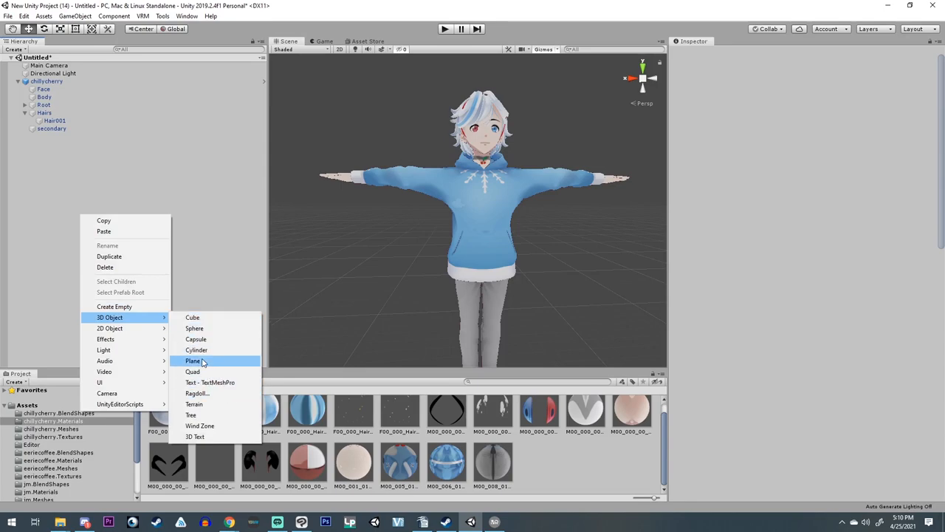
- Add a Plane, rotate it 90° upright, scale it to about 0.24 and raise it behind the avatar
{"action": "left_click", "coordinate": [192, 360]}
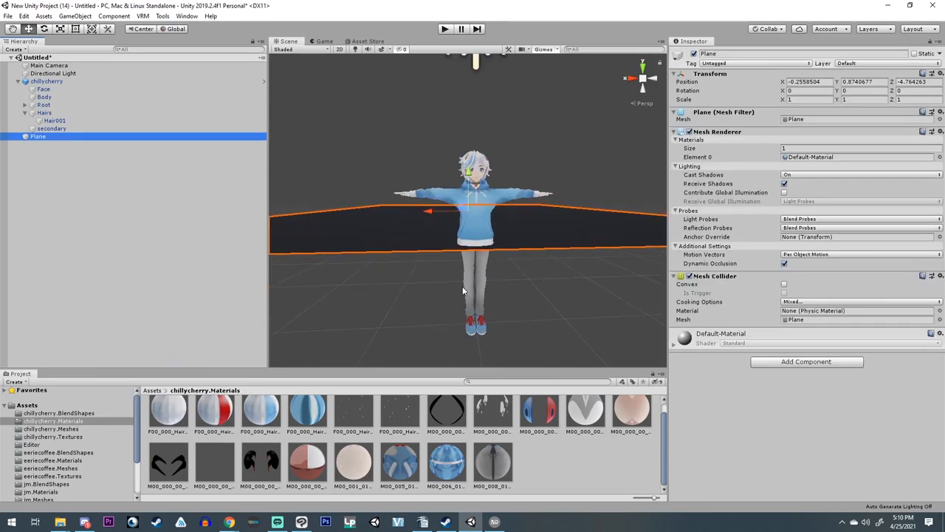
{"action": "left_click_drag", "start_coordinate": [465, 288], "coordinate": [465, 214]}
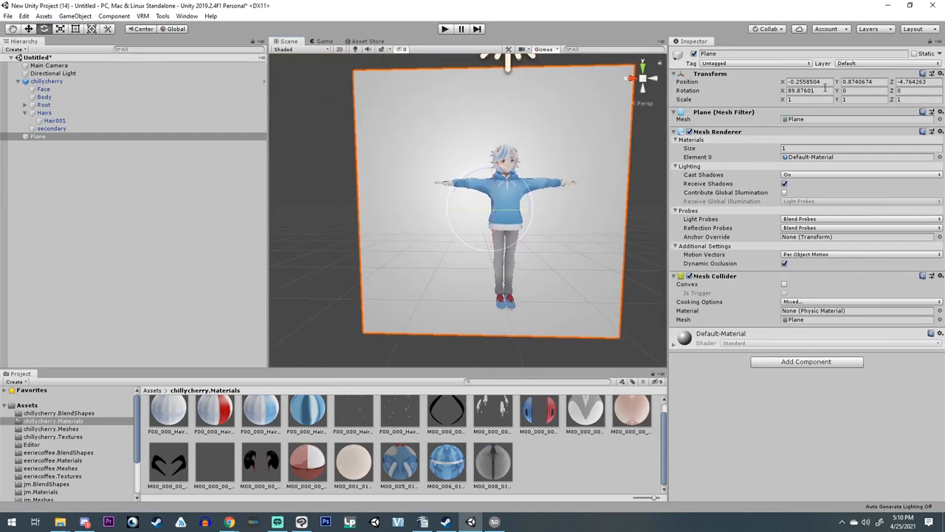
{"action": "mouse_move", "coordinate": [687, 81]}
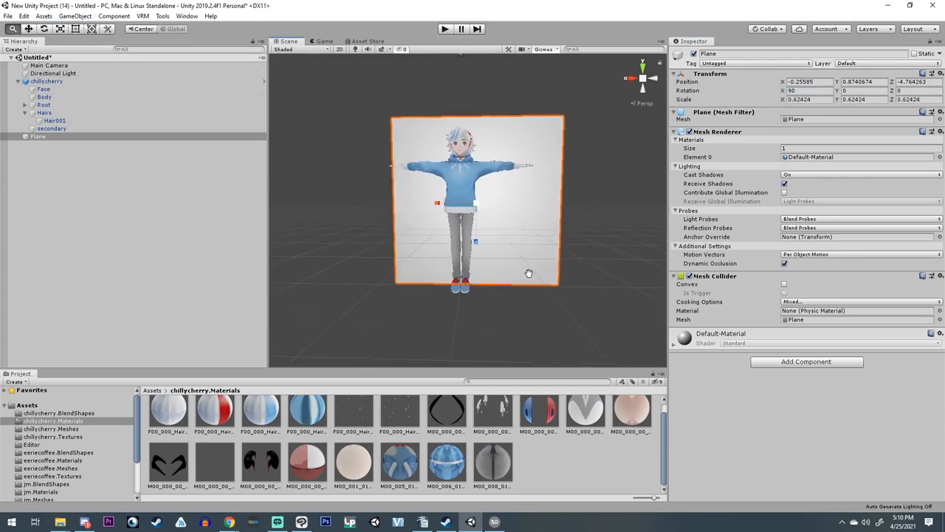
{"action": "left_click_drag", "start_coordinate": [529, 273], "coordinate": [430, 269]}
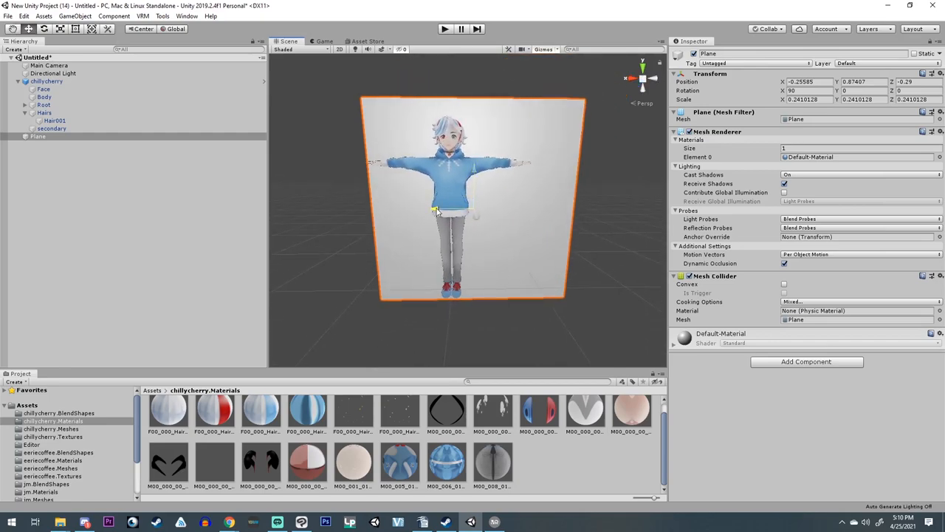
{"action": "left_click_drag", "start_coordinate": [449, 210], "coordinate": [449, 156]}
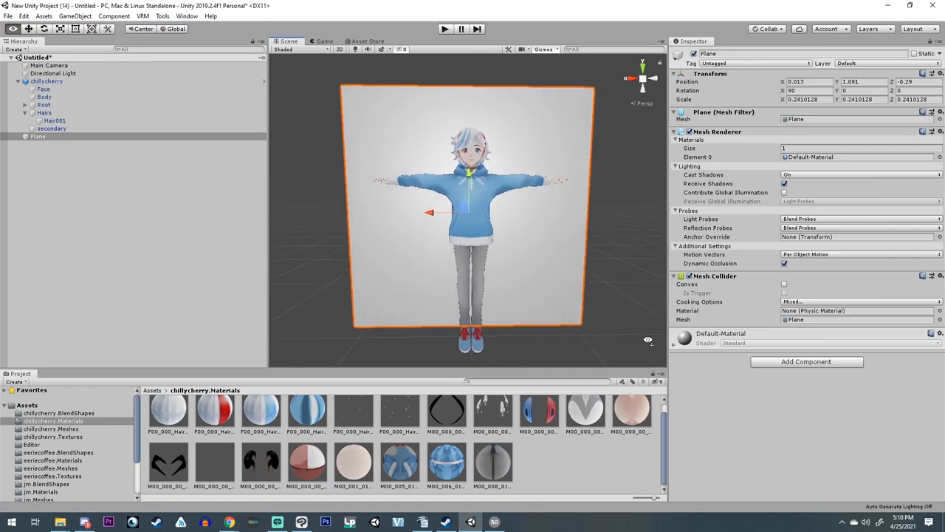
- Duplicate the plane, give Plane (1) the HAIR_06 snowflake material and scale it to about 0.19
{"action": "left_click", "coordinate": [353, 422]}
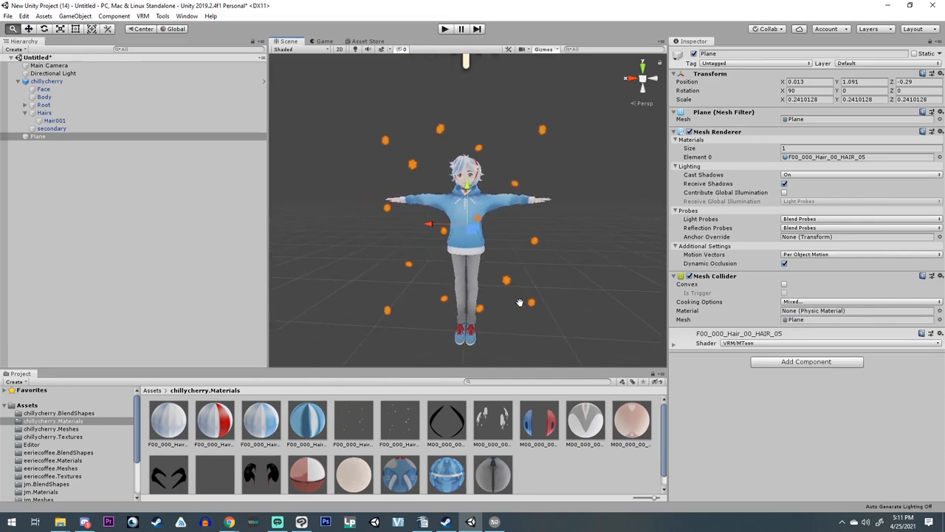
{"action": "left_click", "coordinate": [38, 136]}
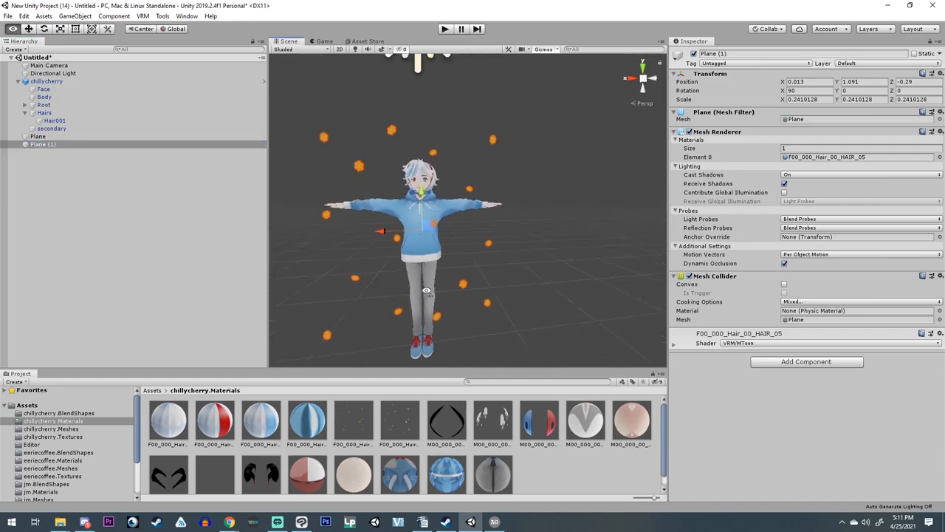
{"action": "left_click_drag", "start_coordinate": [421, 237], "coordinate": [554, 236]}
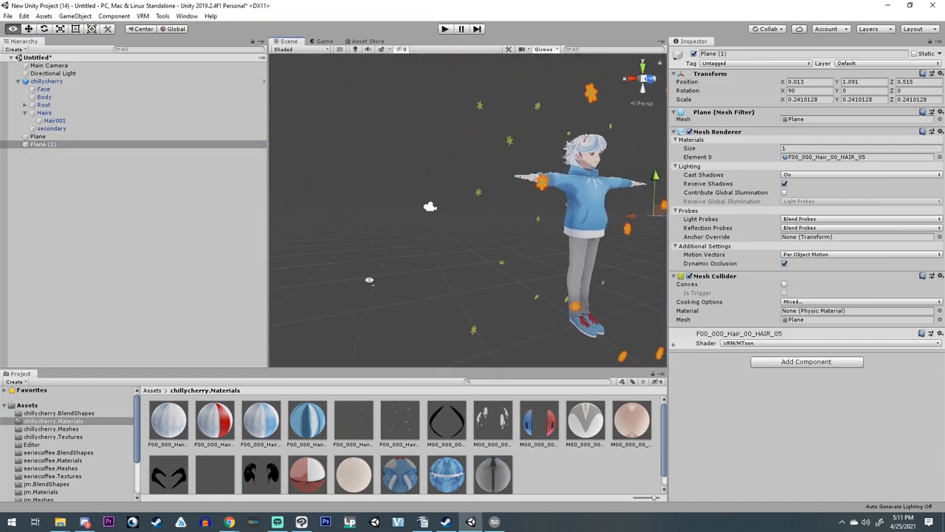
{"action": "left_click", "coordinate": [399, 425]}
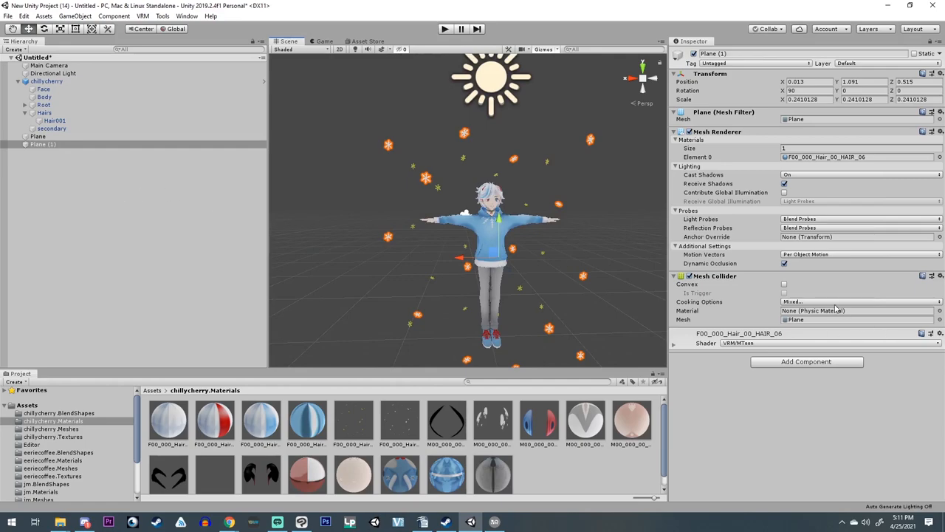
{"action": "mouse_move", "coordinate": [844, 178]}
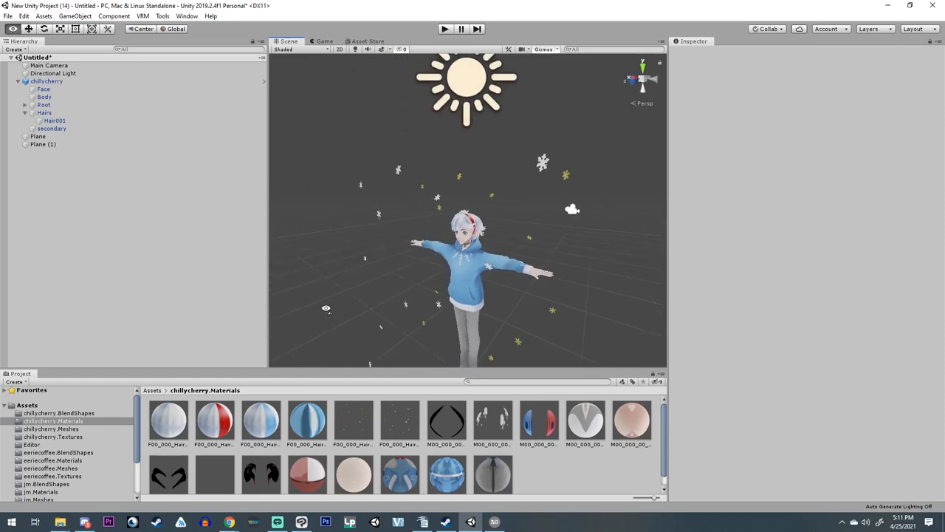
{"action": "left_click", "coordinate": [42, 145]}
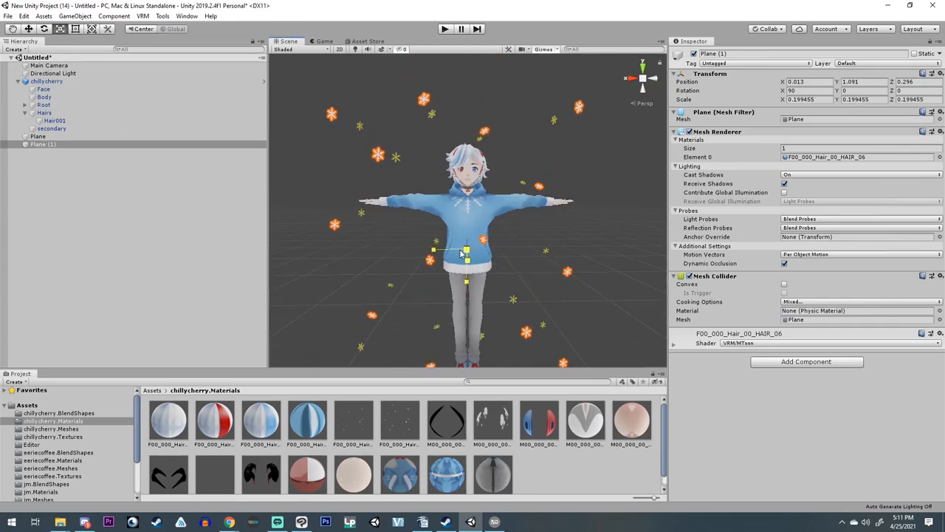
- Scale the original plane to about 0.16, shift it sideways and duplicate it as Plane (2)
{"action": "left_click", "coordinate": [39, 136]}
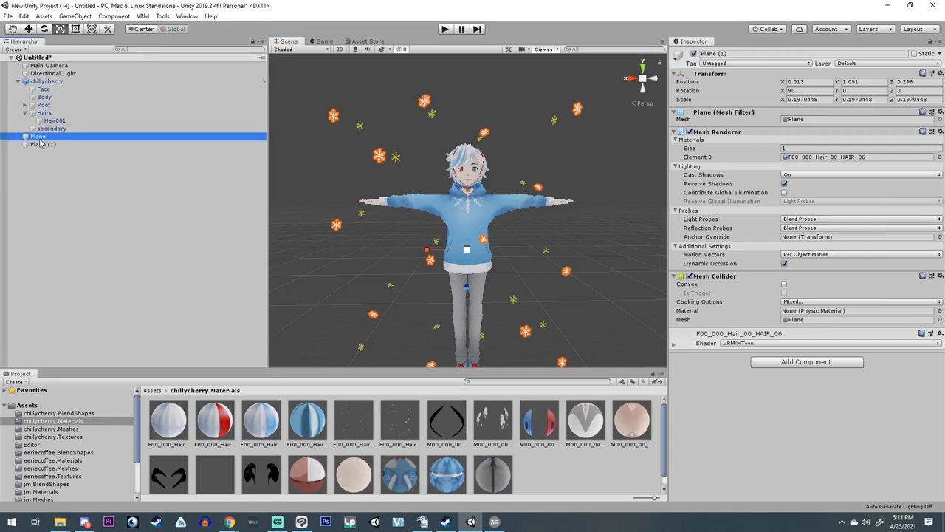
{"action": "left_click", "coordinate": [38, 136]}
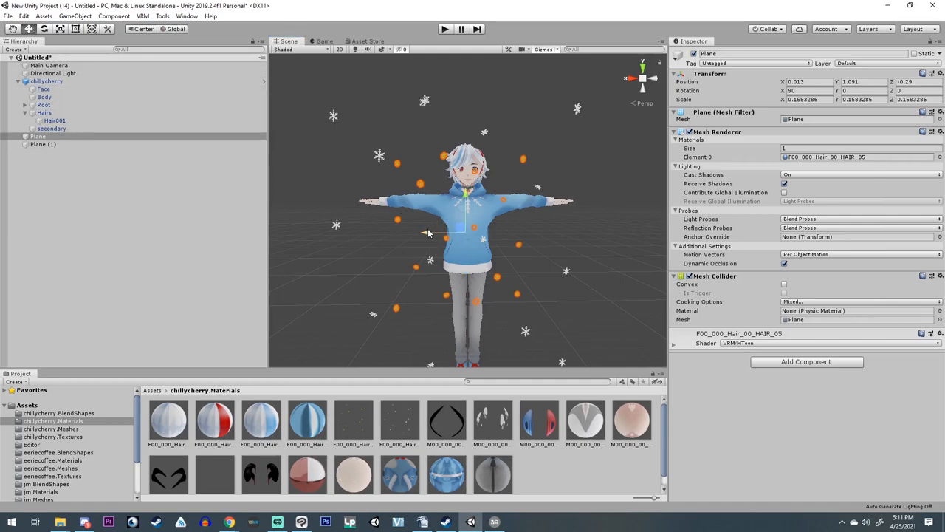
{"action": "left_click_drag", "start_coordinate": [427, 233], "coordinate": [427, 162]}
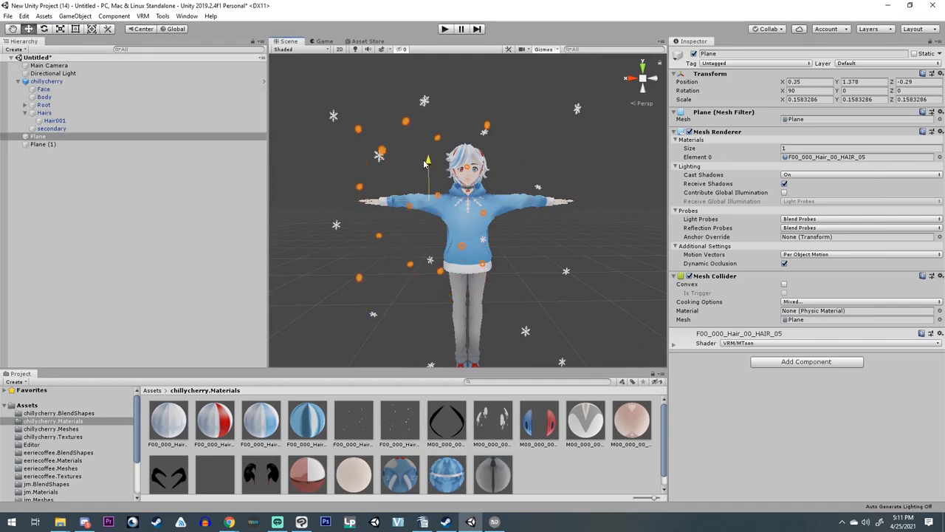
{"action": "left_click", "coordinate": [38, 136]}
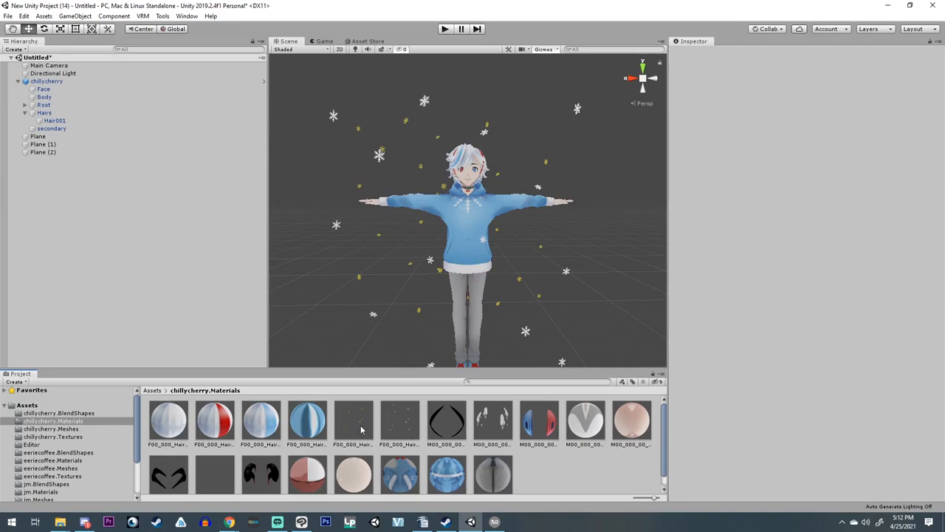
- Set the HAIR_05 material's Auto Animation Scroll Y to 0.05
{"action": "left_click", "coordinate": [353, 421]}
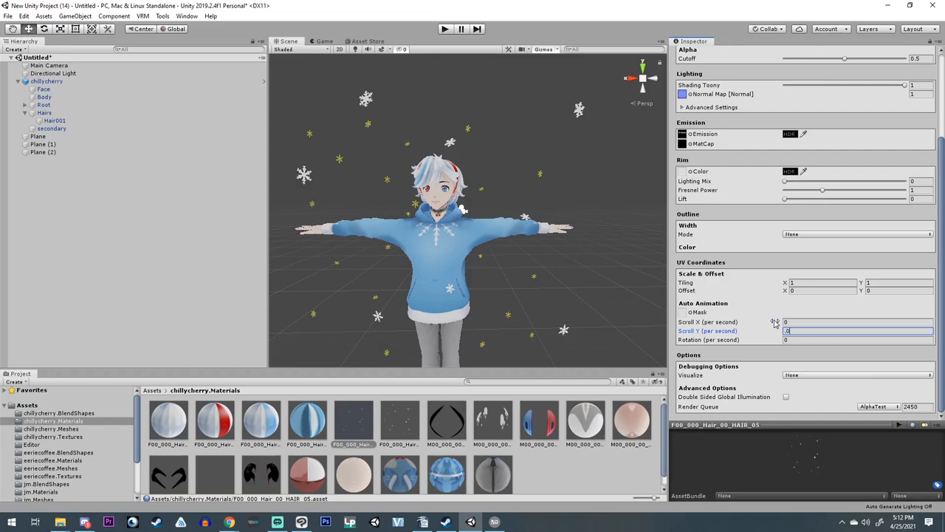
{"action": "type", "text": "0.05"}
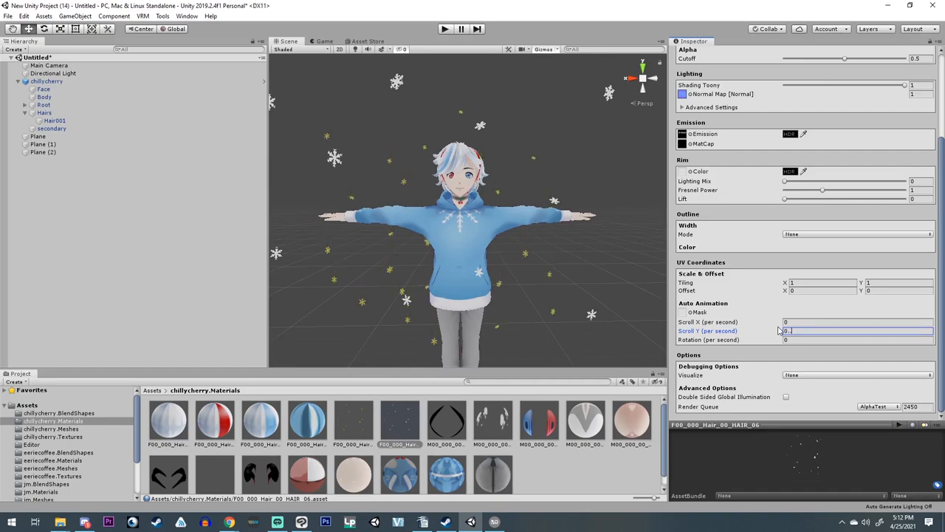
{"action": "type", "text": "0.01"}
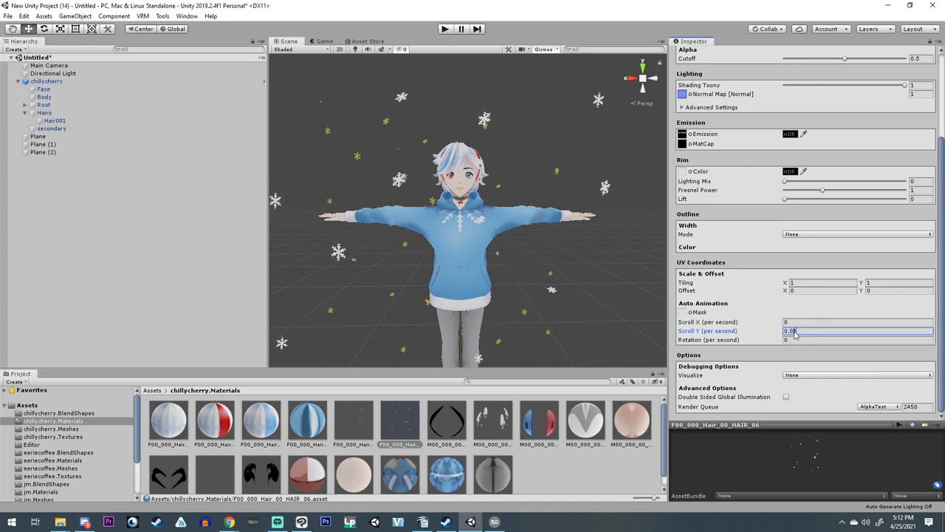
{"action": "type", "text": "0.05"}
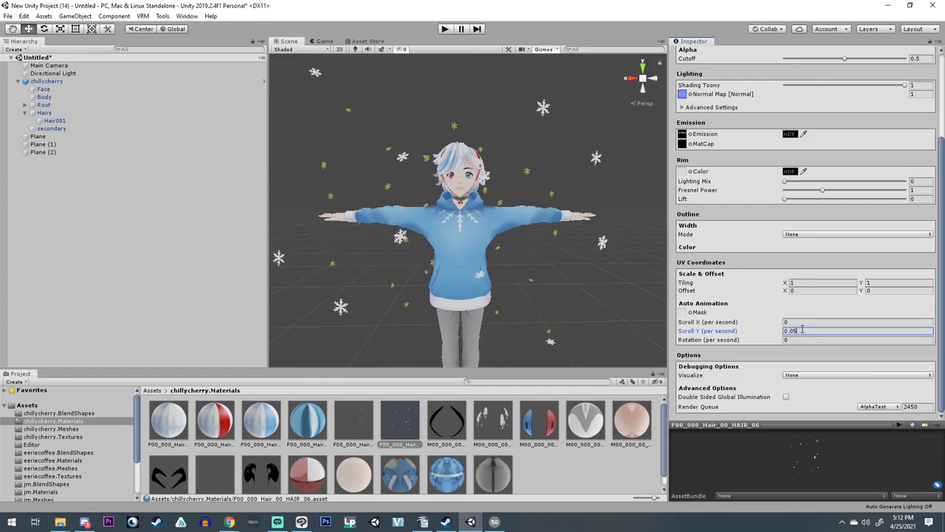
- Give the HAIR_05 material a horizontal Scroll X drift of 0.001
{"action": "left_click", "coordinate": [856, 322]}
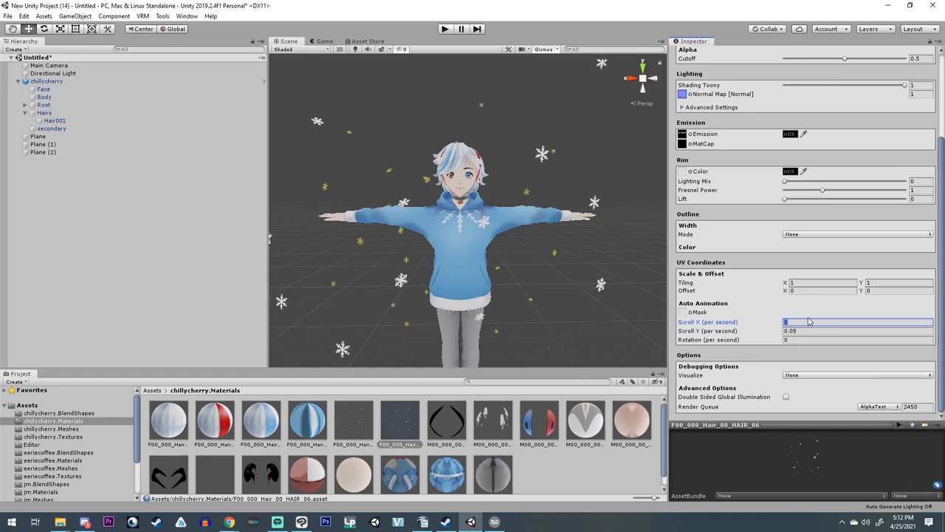
{"action": "type", "text": ".001"}
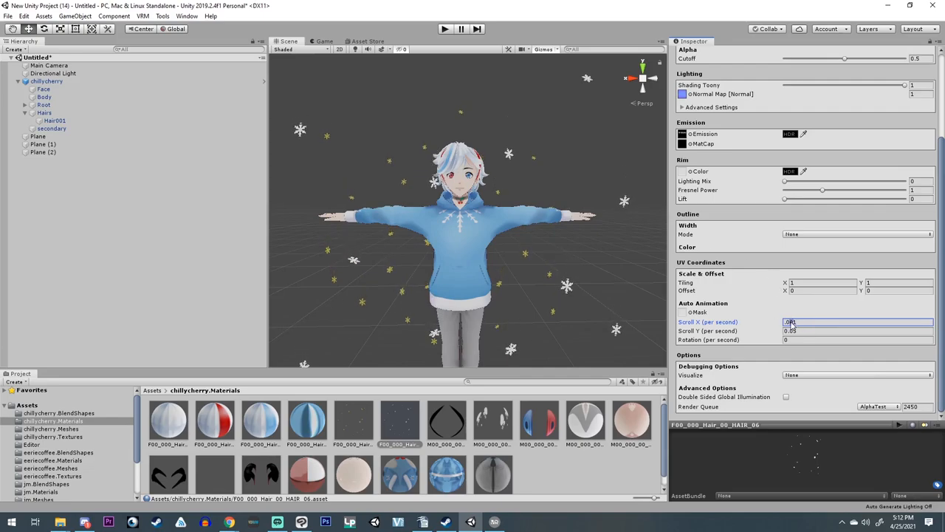
{"action": "left_click", "coordinate": [353, 421]}
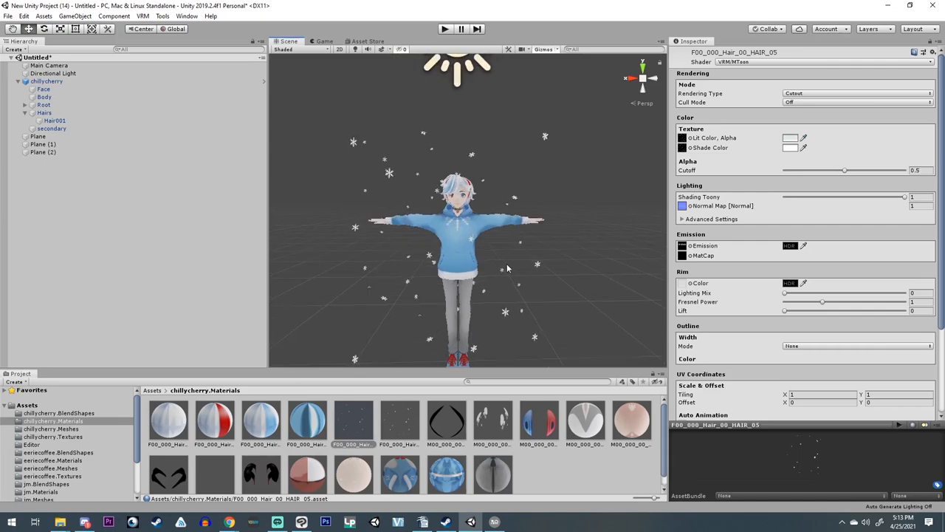
- Expand the avatar's Root skeleton down through hips and spine, then collapse back to the hips
{"action": "scroll", "scroll_direction": "up", "scroll_amount": 3}
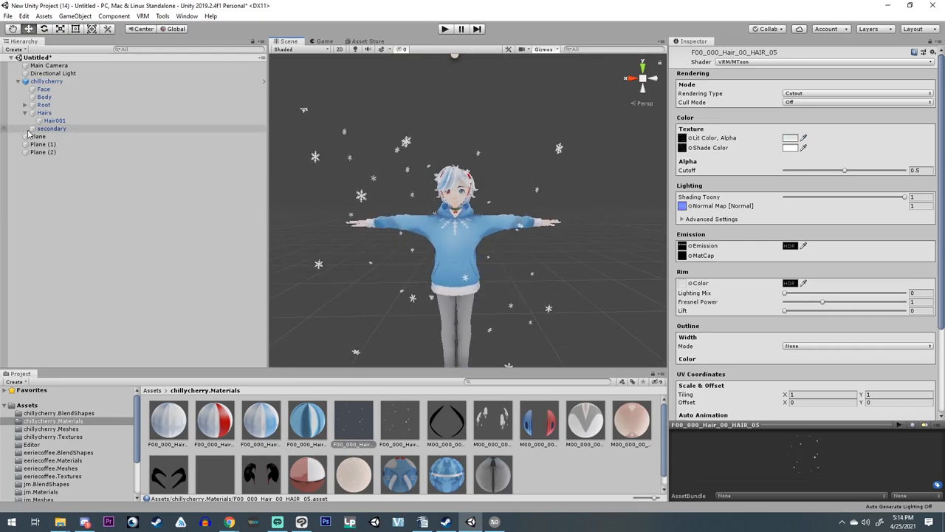
{"action": "left_click", "coordinate": [27, 104]}
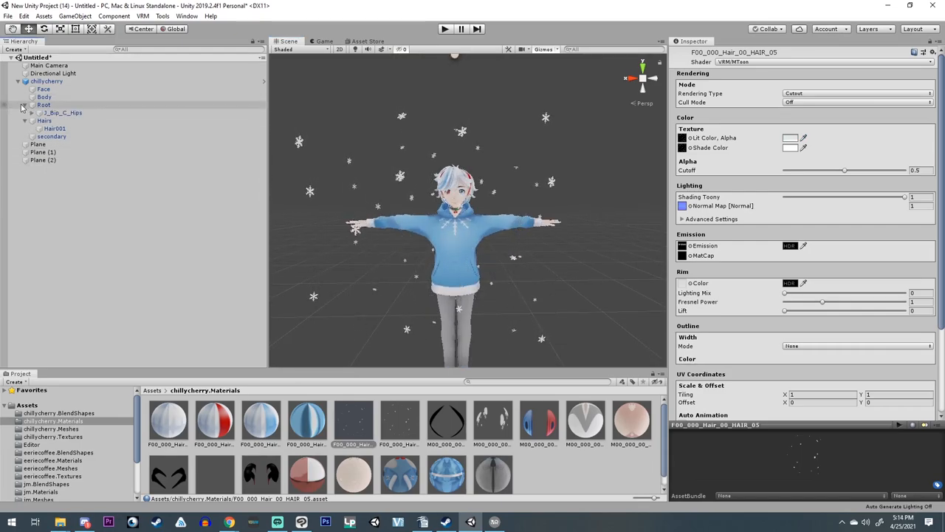
{"action": "left_click", "coordinate": [38, 112]}
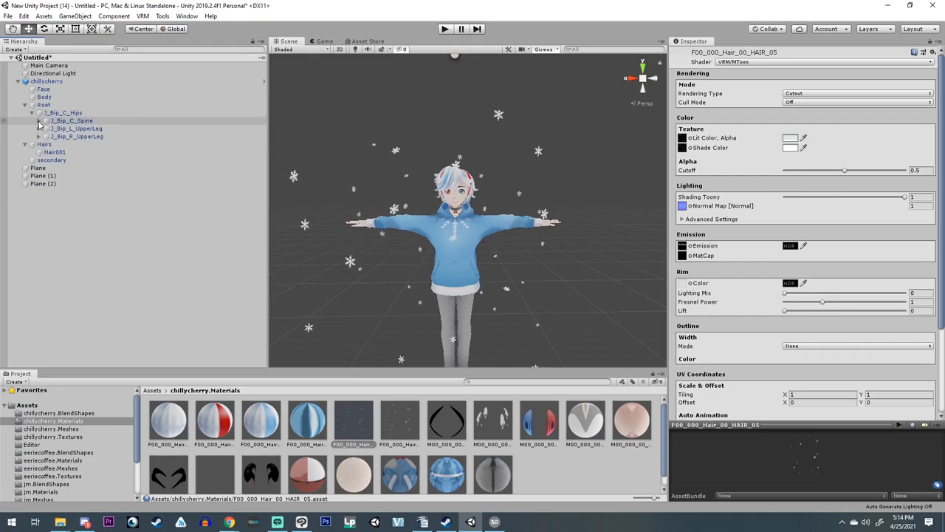
{"action": "left_click", "coordinate": [39, 121]}
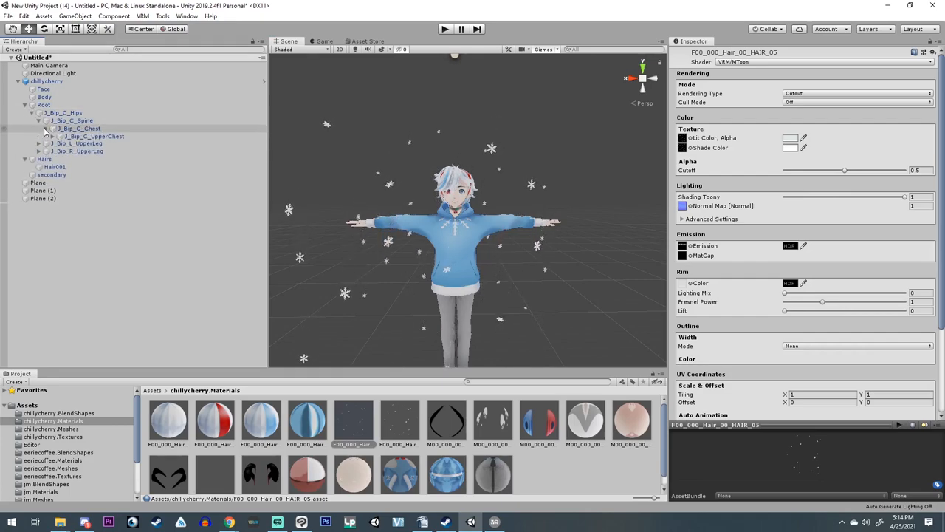
{"action": "left_click", "coordinate": [53, 135]}
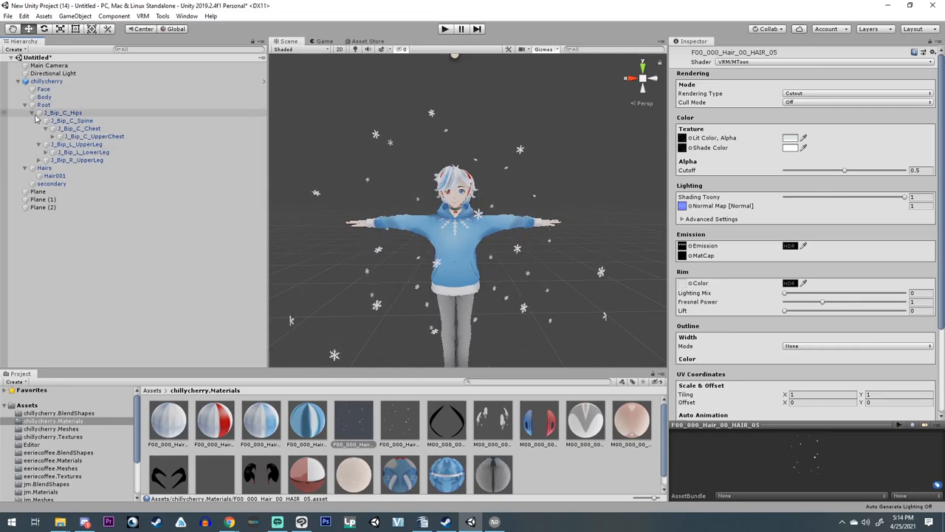
{"action": "left_click", "coordinate": [33, 112]}
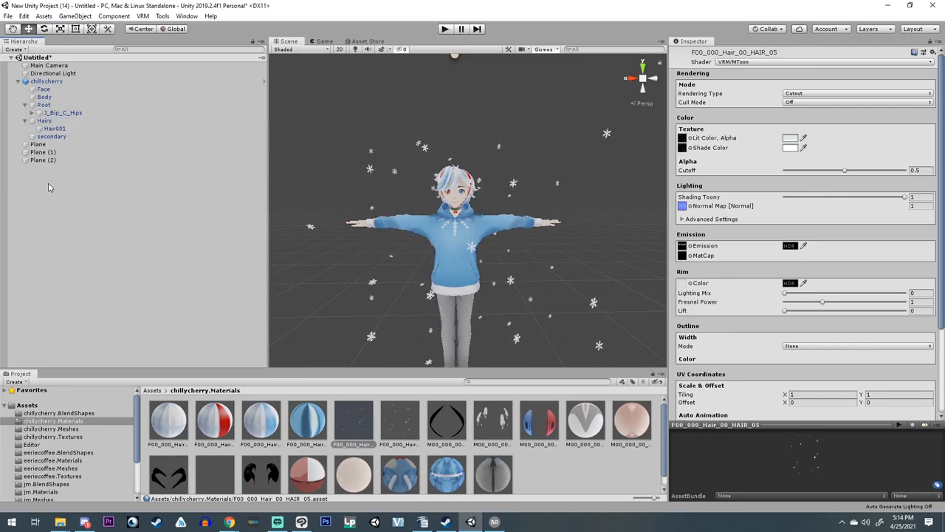
- Parent the three snowflake planes under the J_Bip_C_Hips bone
{"action": "left_click", "coordinate": [38, 145]}
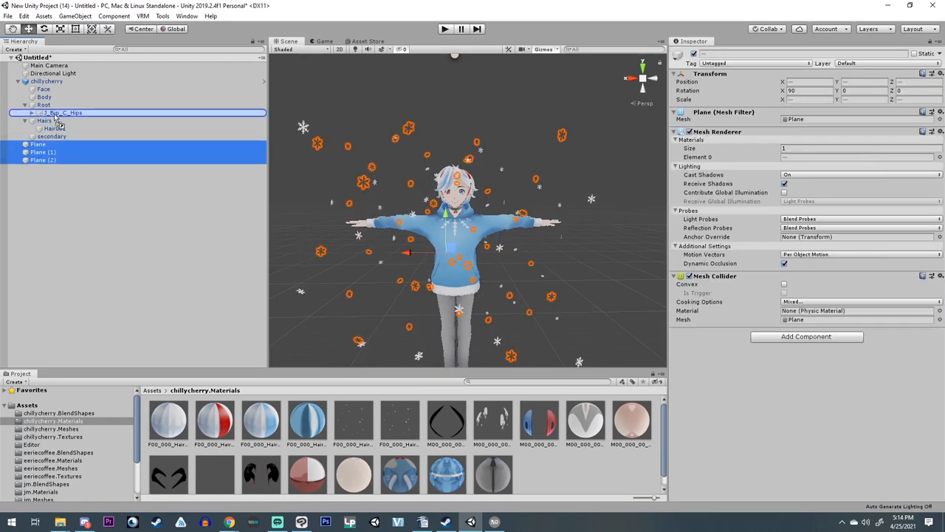
{"action": "left_click", "coordinate": [33, 113]}
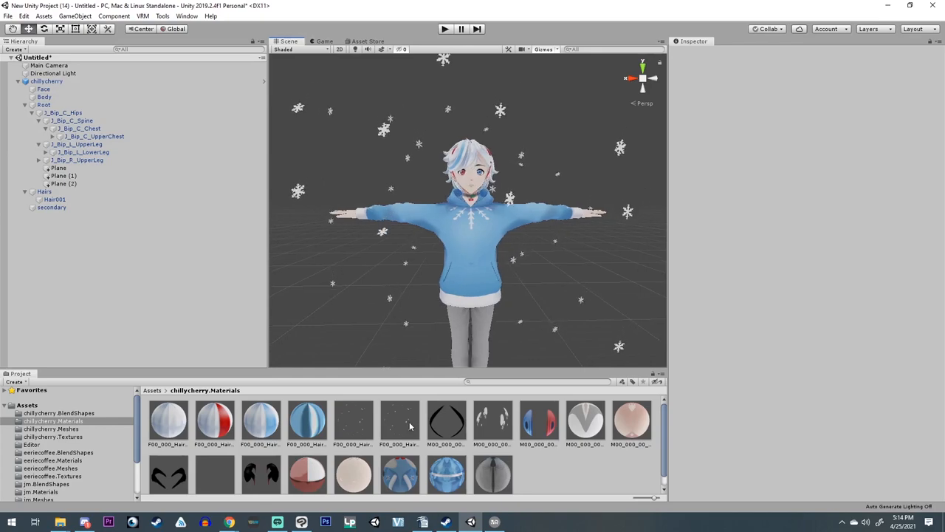
- Inspect the hair and eye materials, then show the chillycherry.BlendShapes folder
{"action": "left_click", "coordinate": [353, 426]}
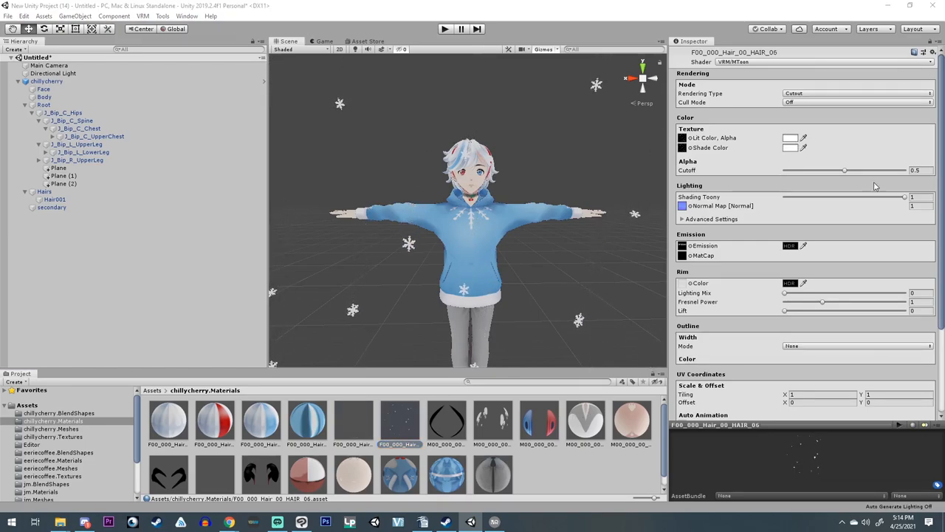
{"action": "left_click", "coordinate": [538, 425]}
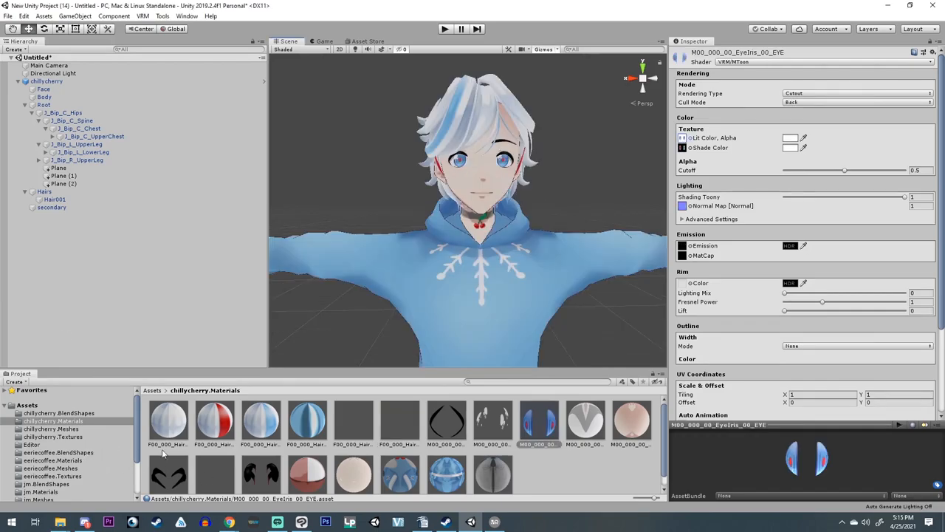
{"action": "left_click", "coordinate": [59, 414]}
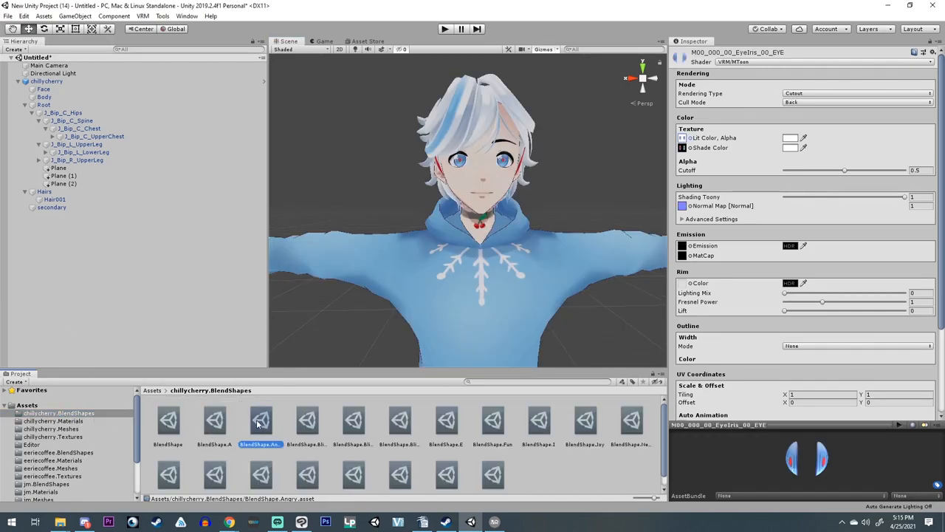
- Add a new blendshape clip to the avatar's set and save it as Snow
{"action": "left_click", "coordinate": [168, 421]}
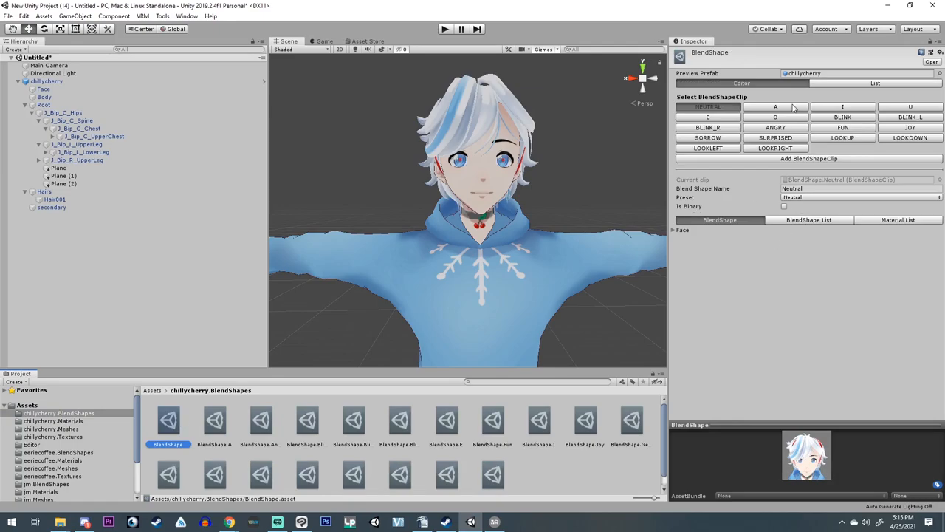
{"action": "left_click", "coordinate": [775, 127]}
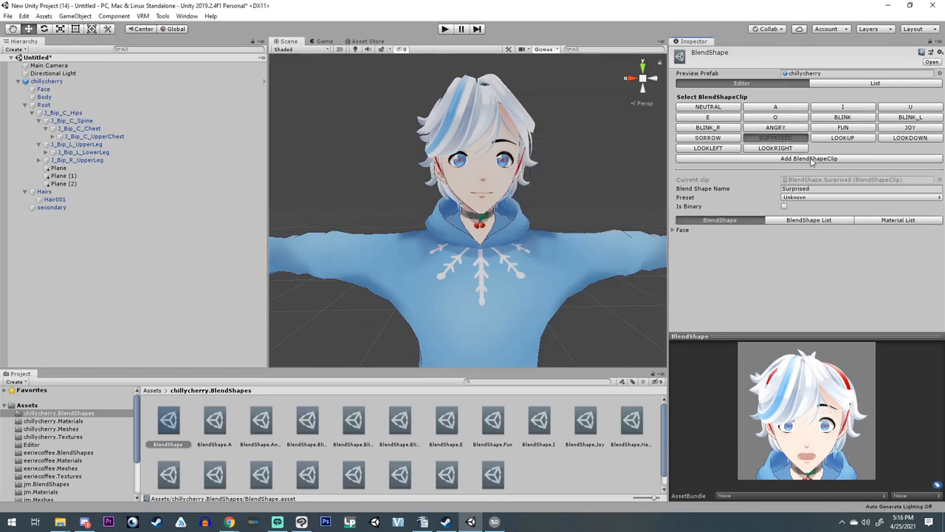
{"action": "left_click", "coordinate": [810, 158]}
{"action": "type", "text": "Snow"}
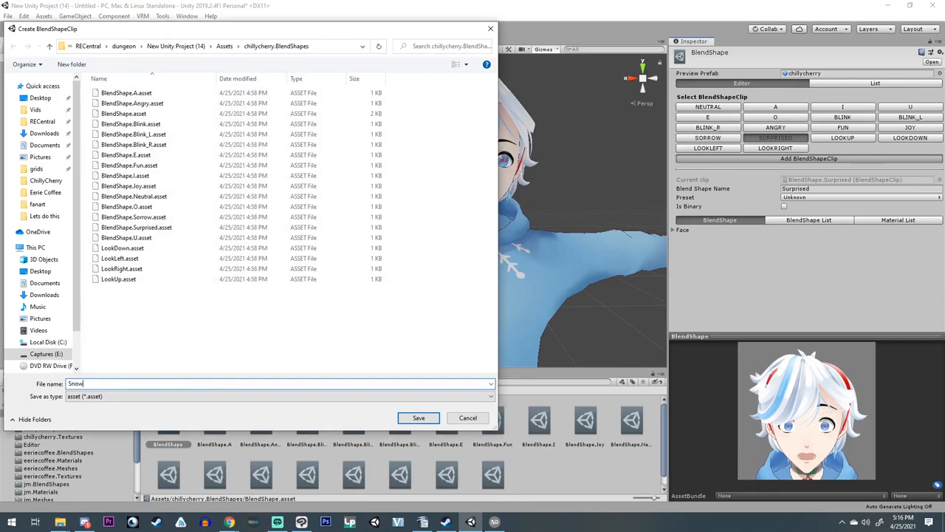
{"action": "left_click", "coordinate": [419, 416]}
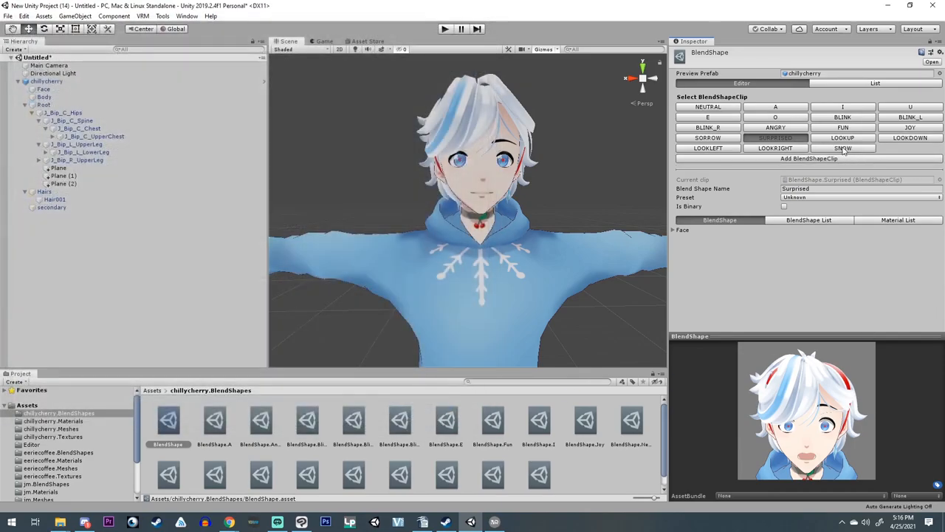
{"action": "left_click", "coordinate": [842, 147]}
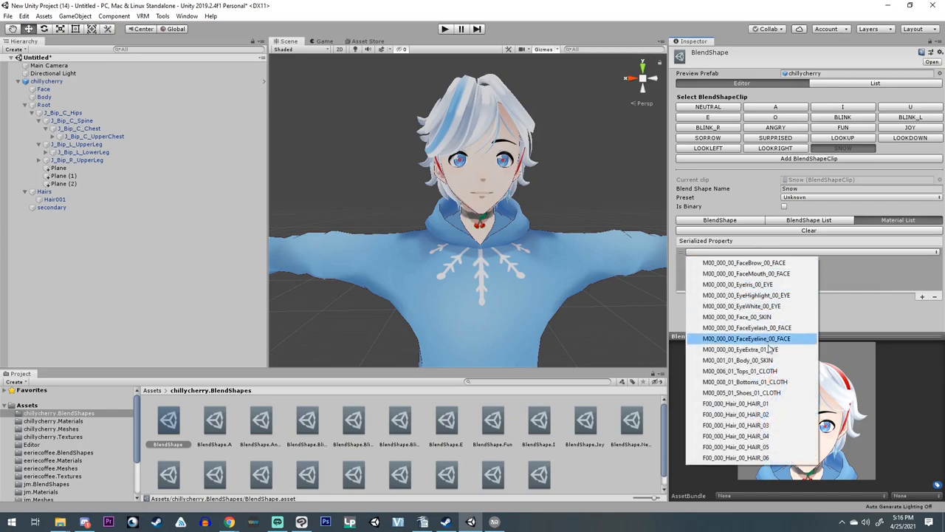
- Make the Snow clip set _Color of two snowflake hair materials to white
{"action": "left_click", "coordinate": [735, 458]}
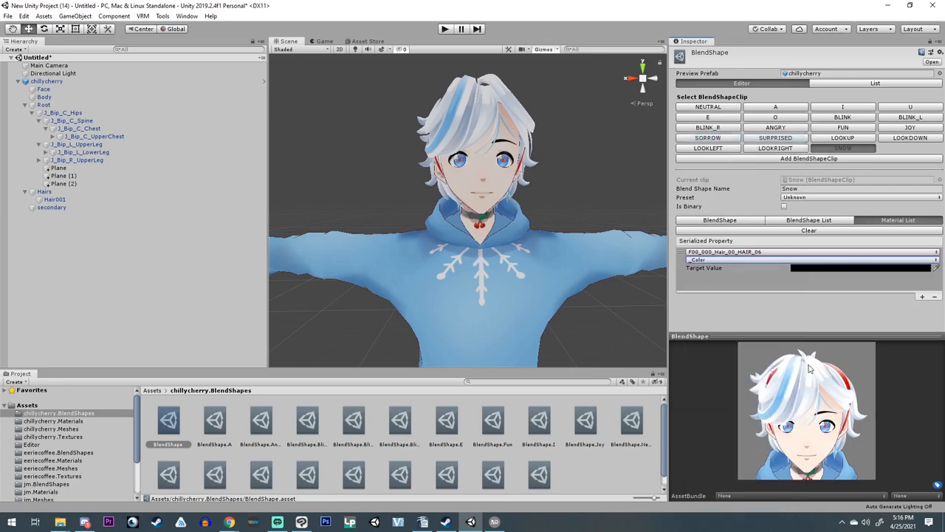
{"action": "left_click", "coordinate": [810, 251]}
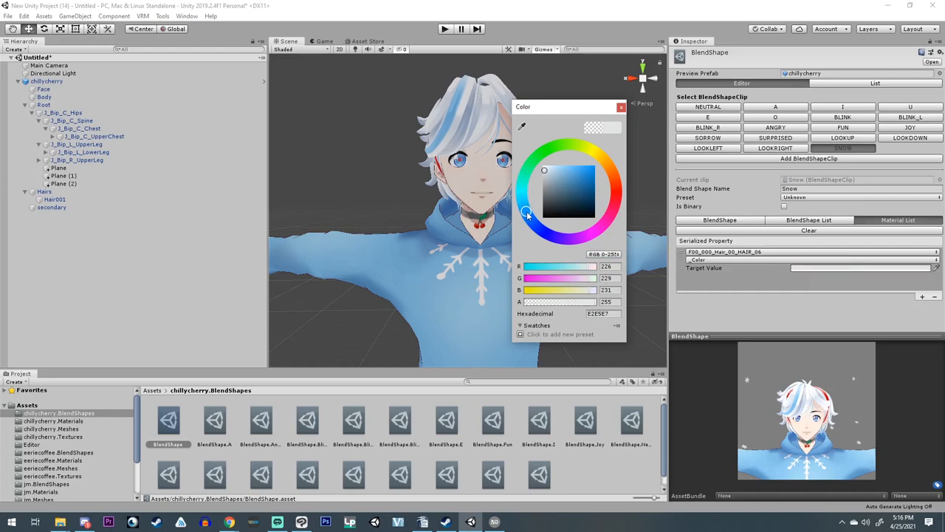
{"action": "left_click", "coordinate": [620, 106]}
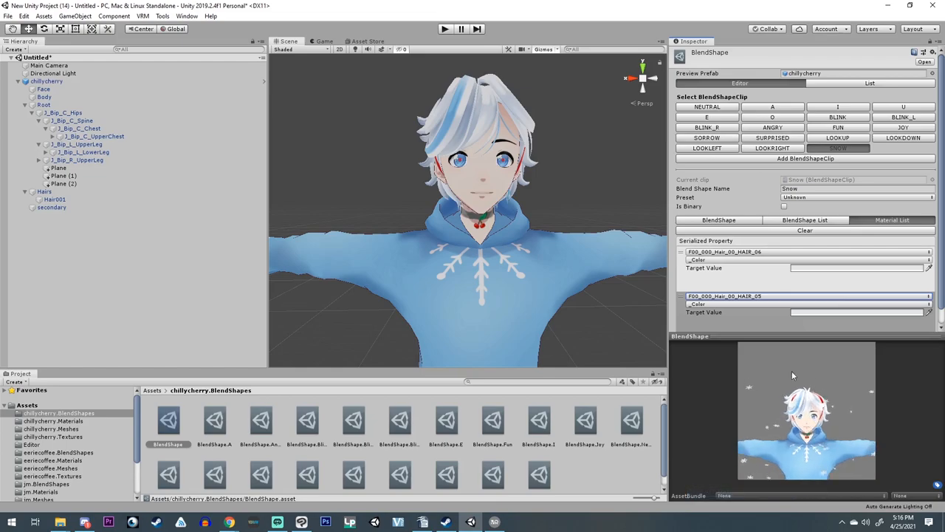
{"action": "left_click", "coordinate": [857, 267]}
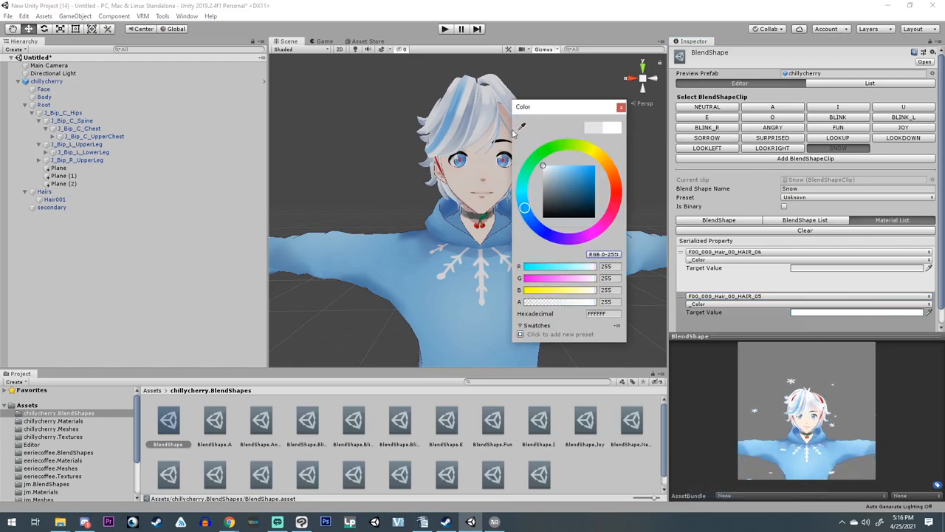
{"action": "left_click", "coordinate": [621, 106]}
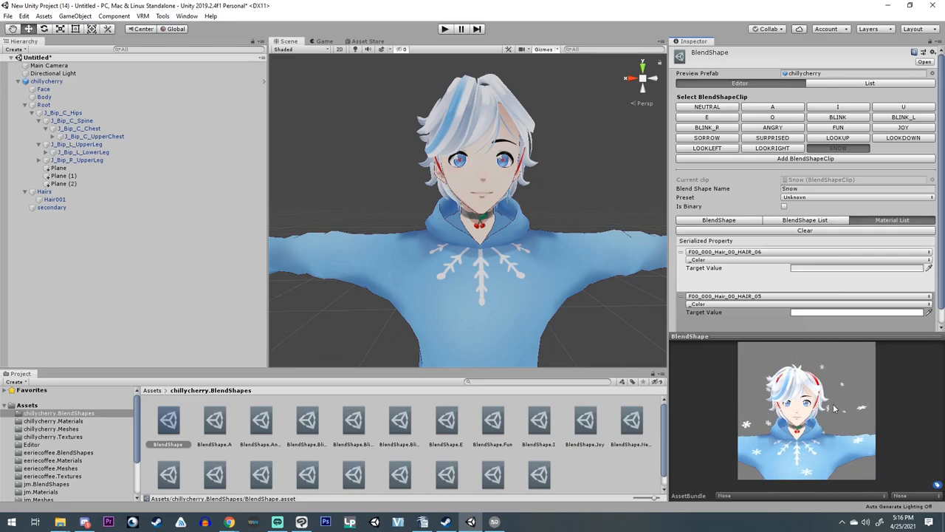
{"action": "left_click", "coordinate": [48, 79]}
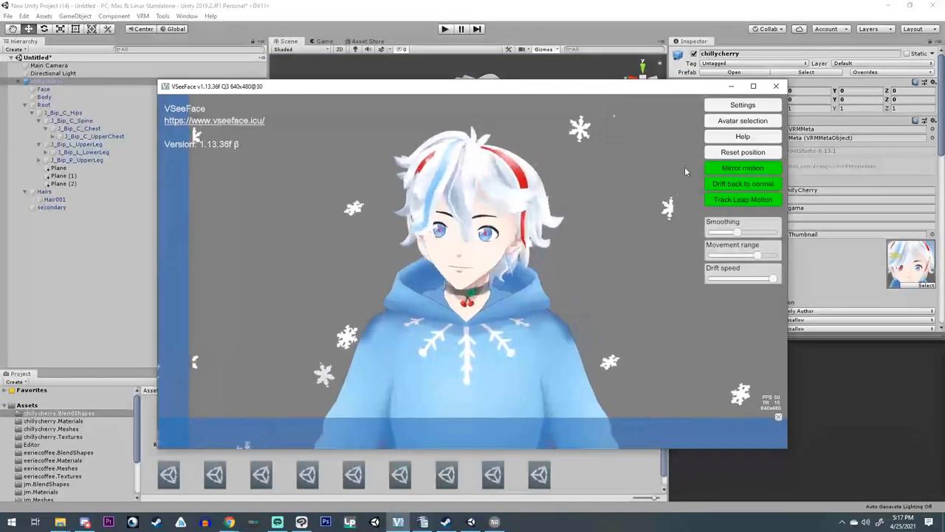
{"action": "left_click", "coordinate": [742, 169]}
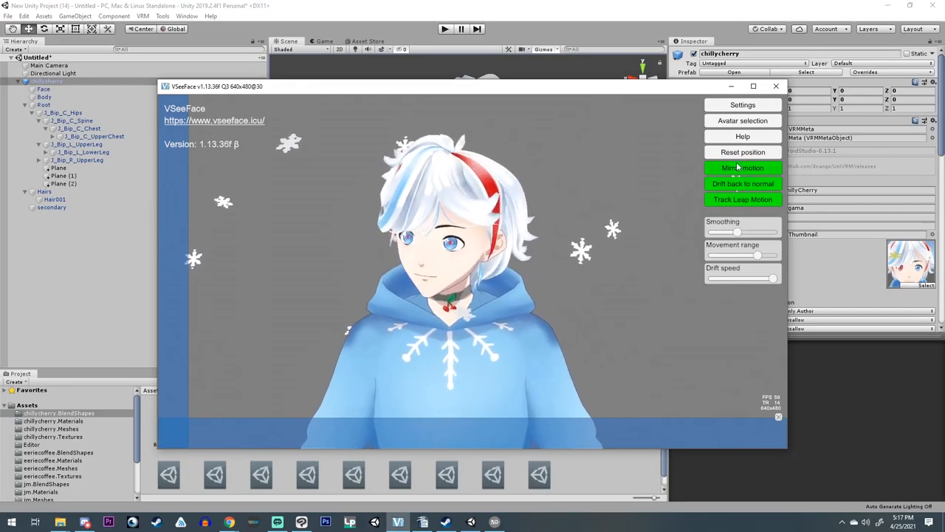
{"action": "left_click", "coordinate": [741, 169]}
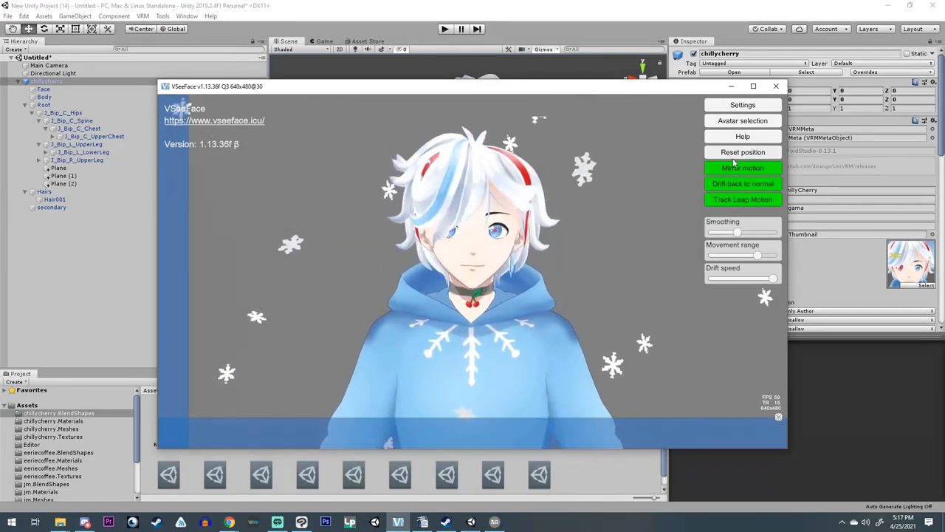
{"action": "left_click", "coordinate": [741, 103]}
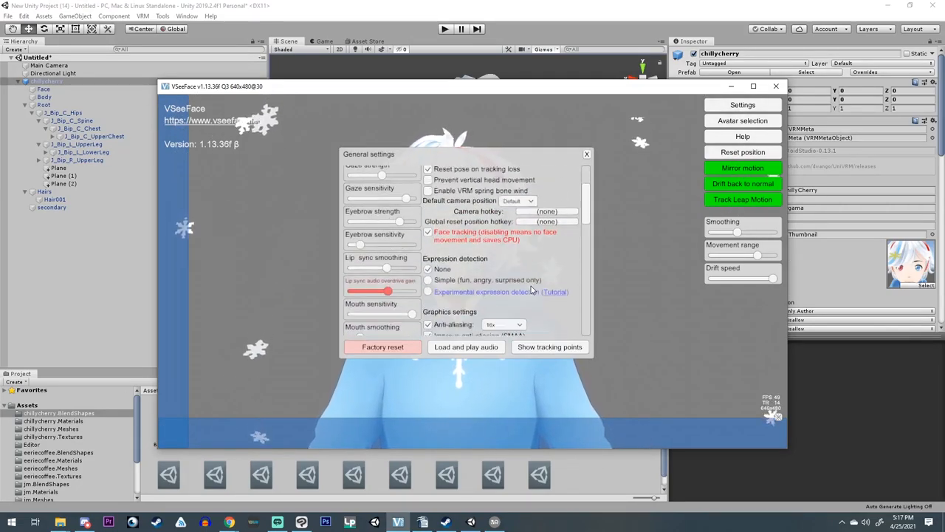
{"action": "scroll", "scroll_direction": "down", "scroll_amount": 3}
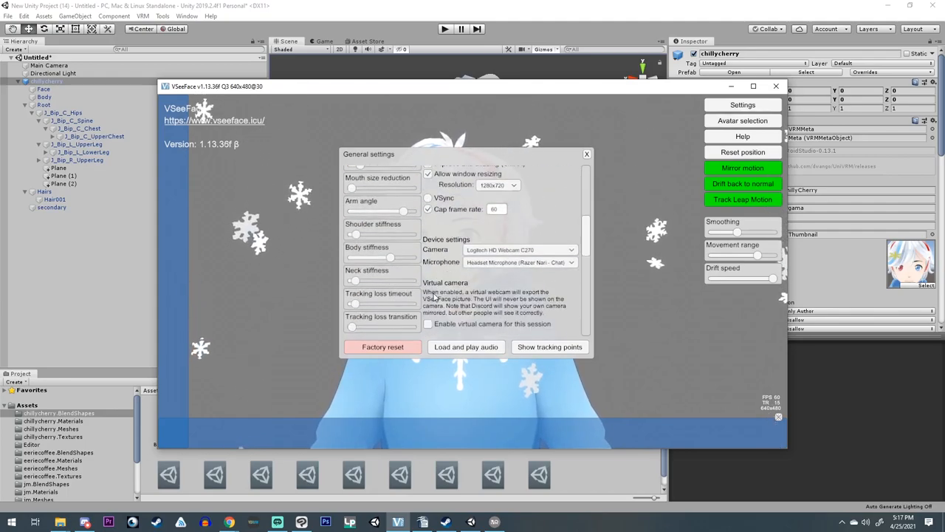
{"action": "scroll", "scroll_direction": "down", "scroll_amount": 3}
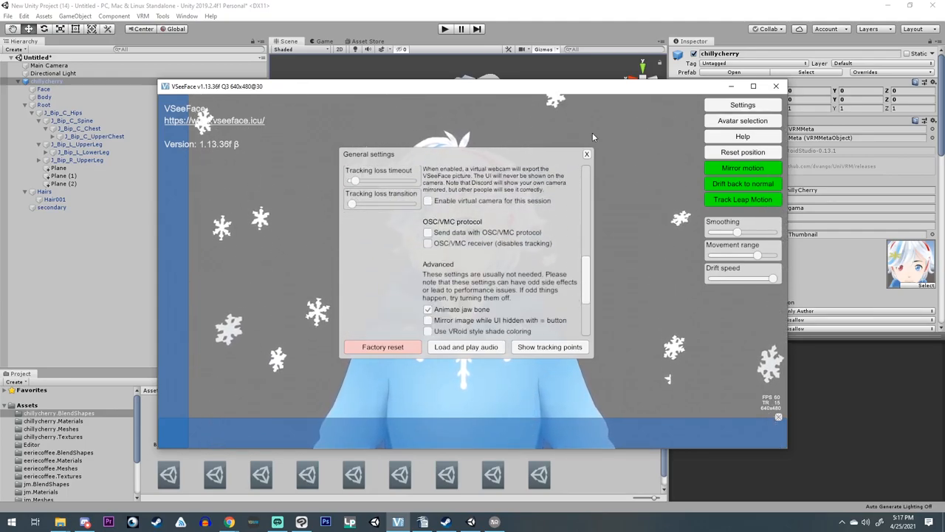
{"action": "left_click", "coordinate": [586, 154]}
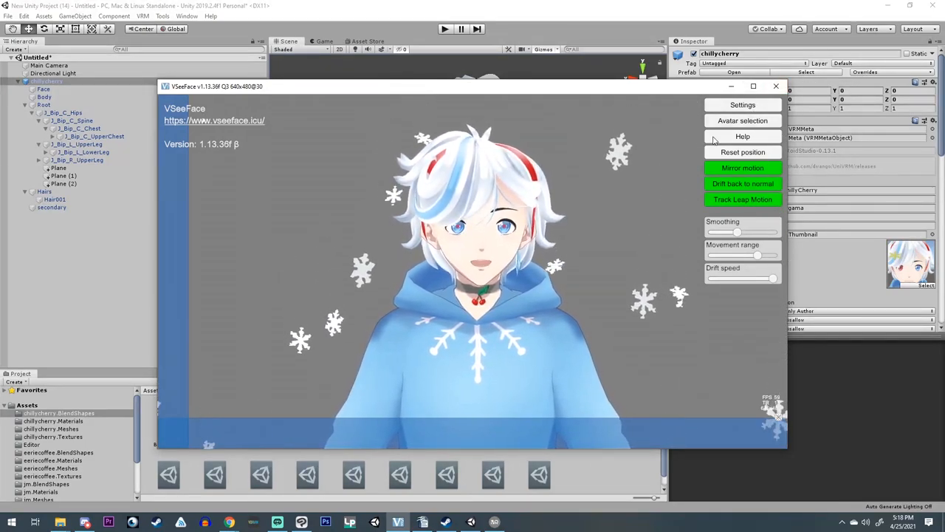
- Load the comfy avatar from the VSeeFace avatar list in place of the snowflake avatar
{"action": "left_click", "coordinate": [741, 122]}
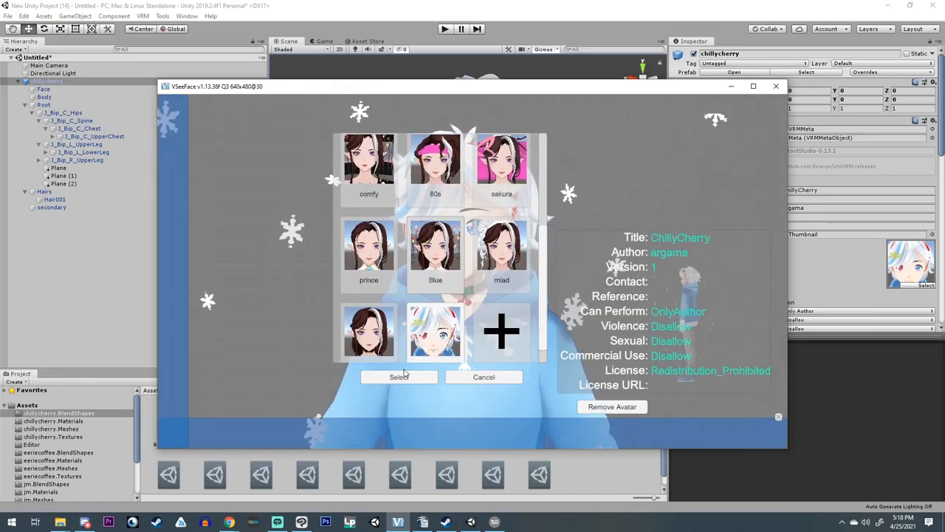
{"action": "left_click", "coordinate": [369, 159]}
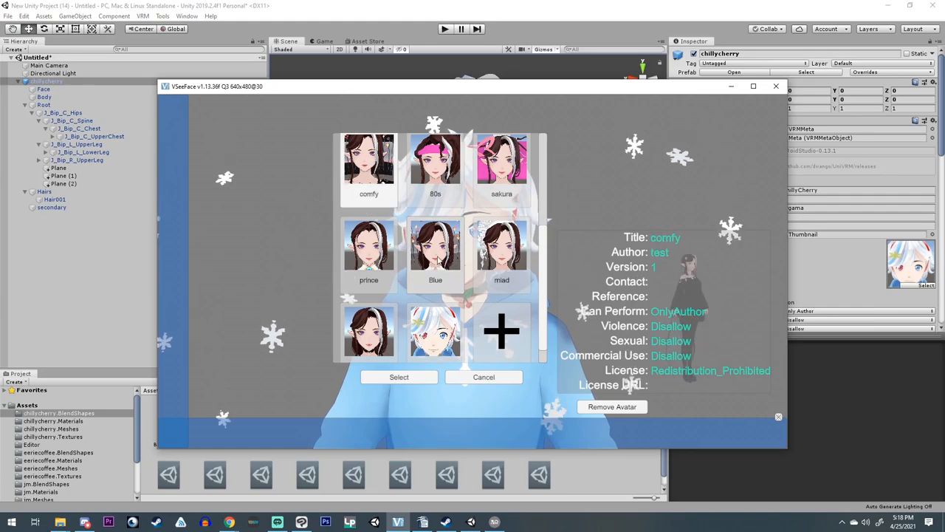
{"action": "left_click", "coordinate": [399, 377]}
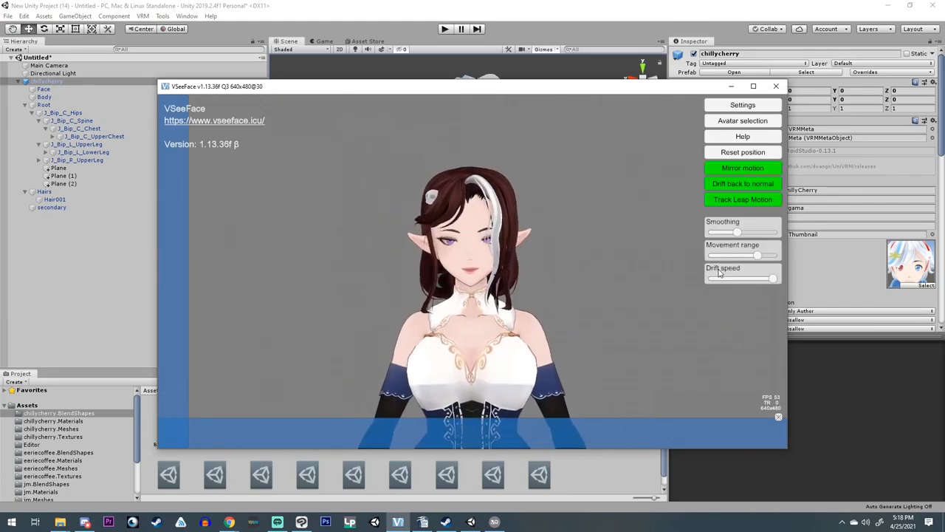